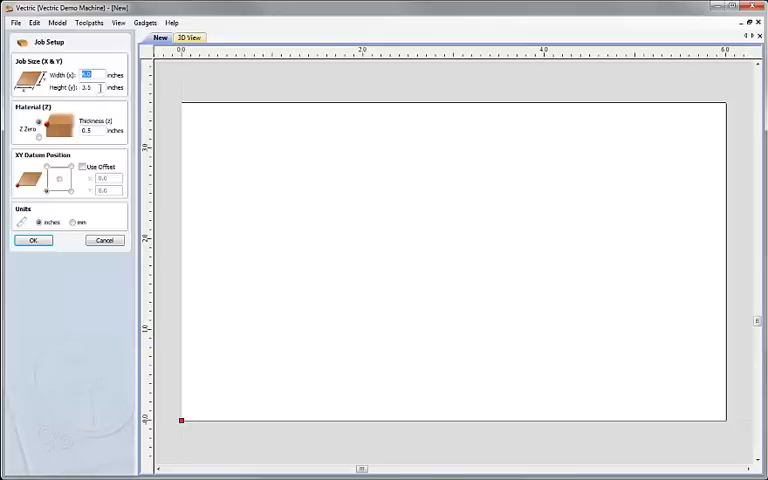
# Create a 6 × 3.5 inch job, 0.5 inches thick.
pyautogui.write('6.0')
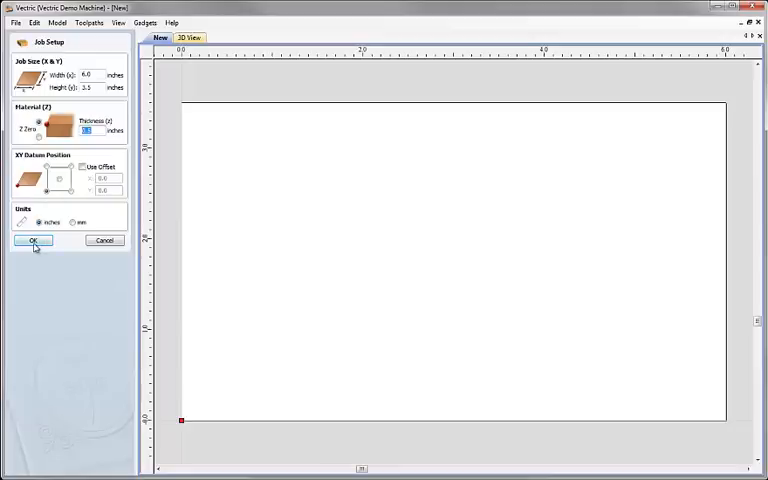
pyautogui.click(32, 240)
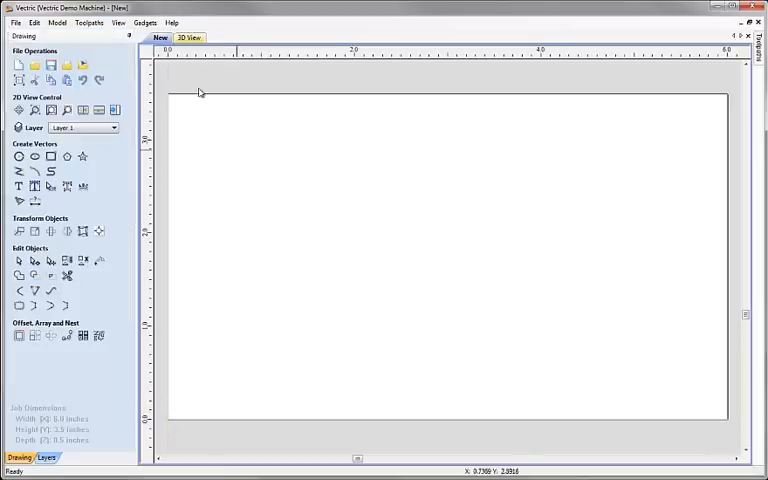
pyautogui.moveTo(332, 389)
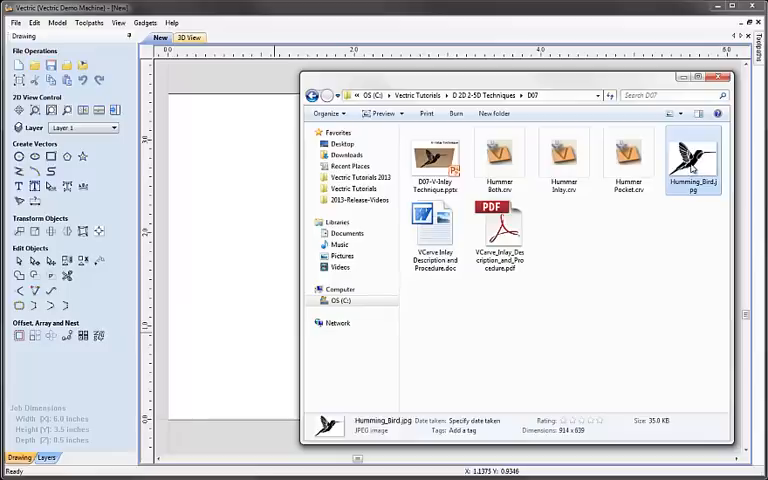
# Drag Humming_Bird.jpg from Explorer into the 2D view and close Explorer.
pyautogui.moveTo(693, 160); pyautogui.dragTo(285, 200)
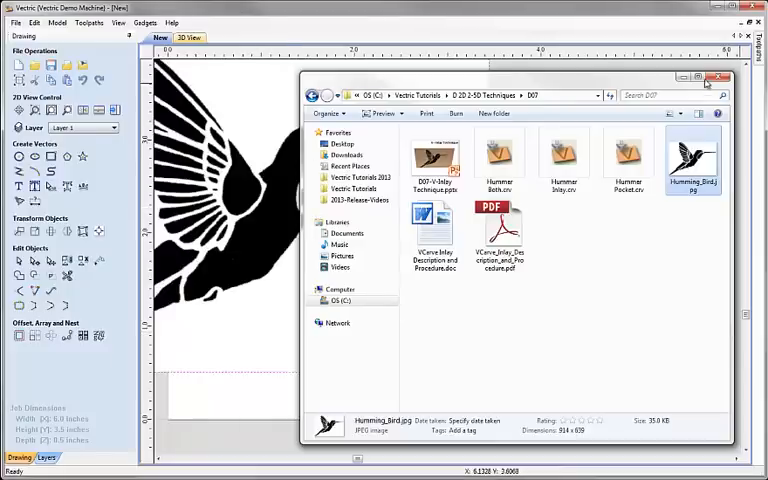
pyautogui.click(718, 78)
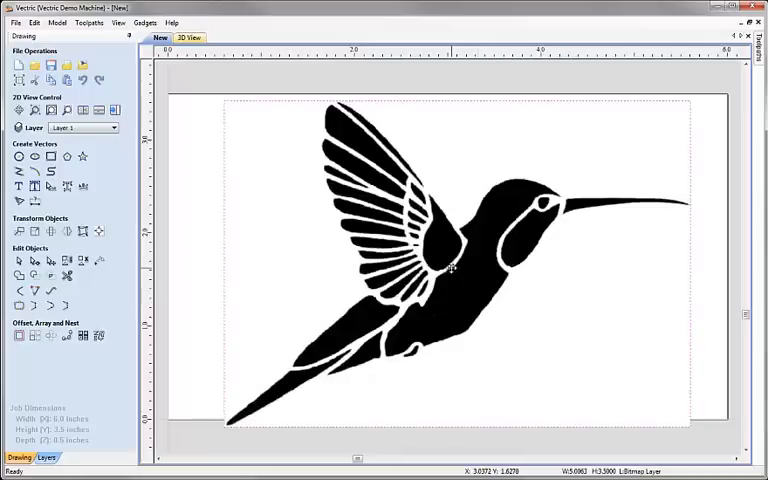
# Select the hummingbird bitmap and scale it to about 3 × 2.1 inches.
pyautogui.click(452, 265)
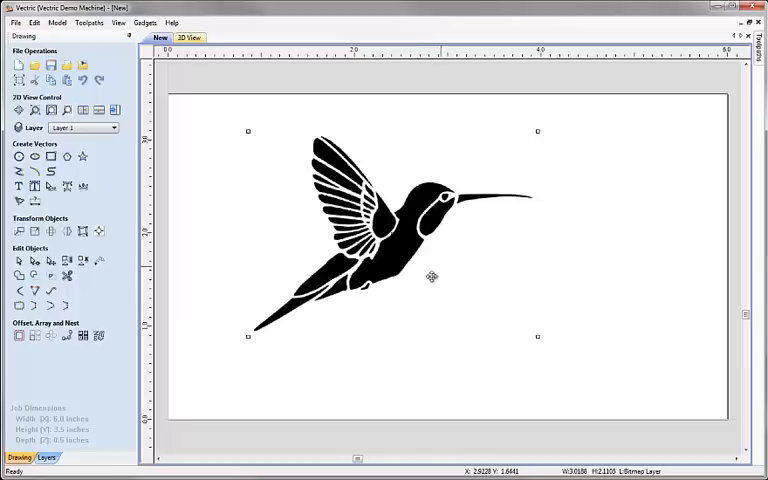
pyautogui.moveTo(34, 231)
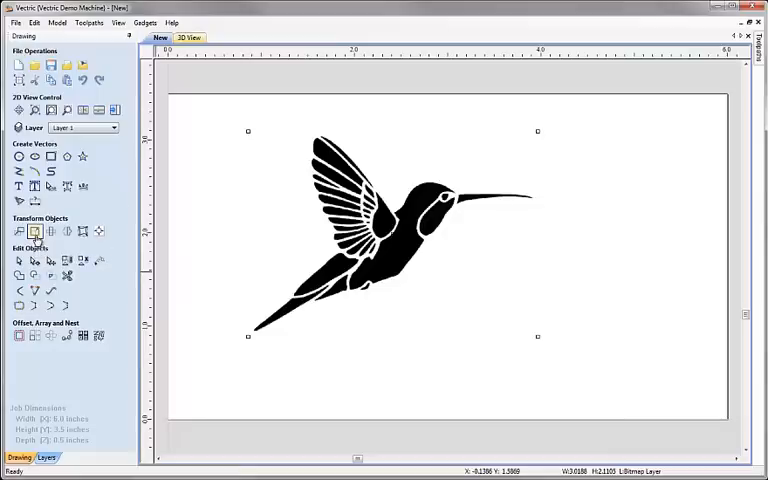
# Resize the hummingbird image to 4.5 inches wide (3.15 high) with Link XY.
pyautogui.click(34, 231)
pyautogui.write('4.5')
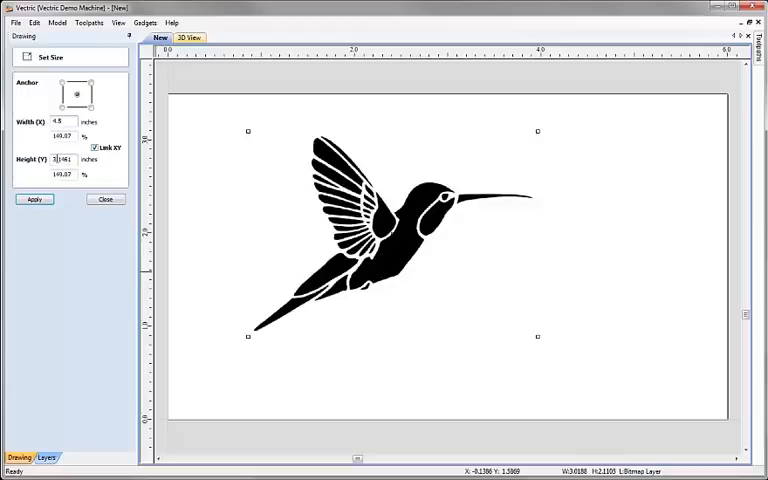
pyautogui.click(33, 199)
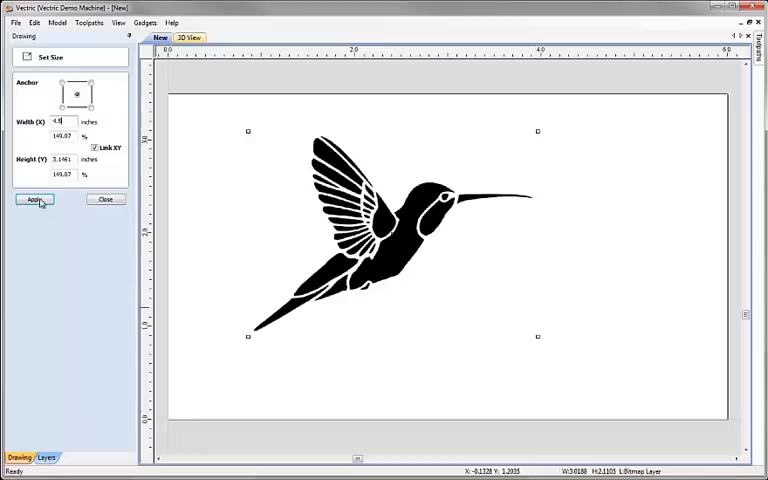
pyautogui.click(34, 199)
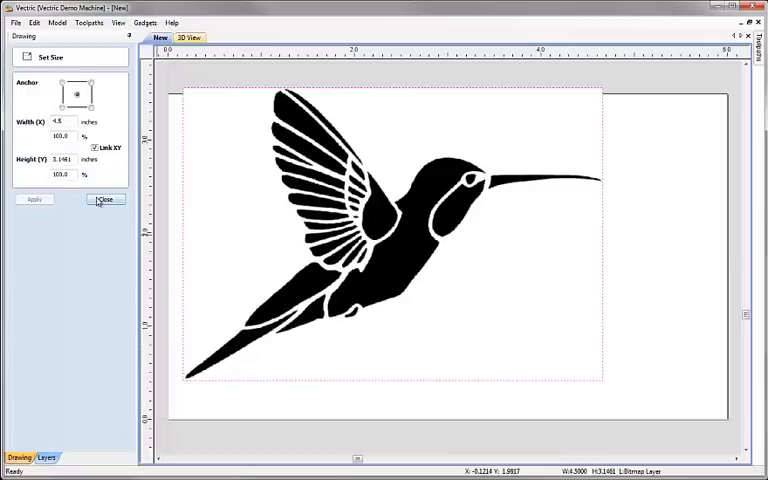
pyautogui.click(104, 199)
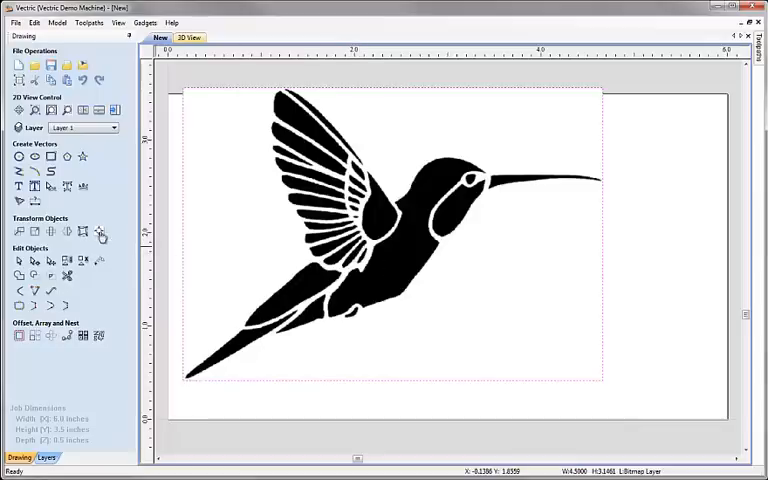
pyautogui.moveTo(130, 246)
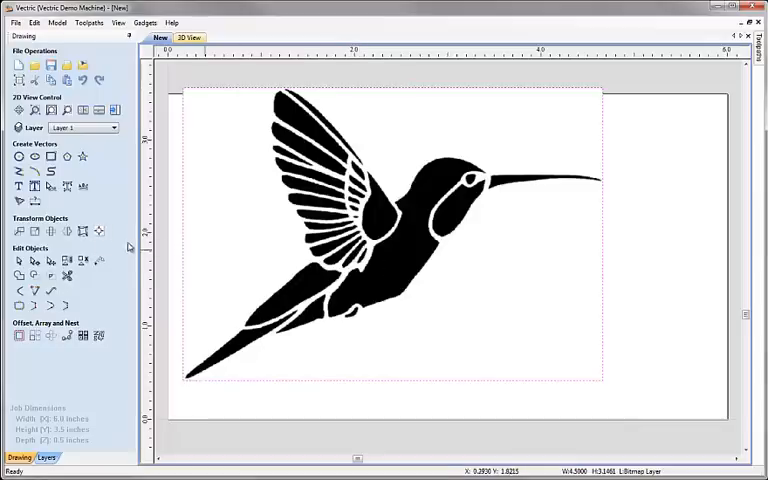
pyautogui.moveTo(407, 241)
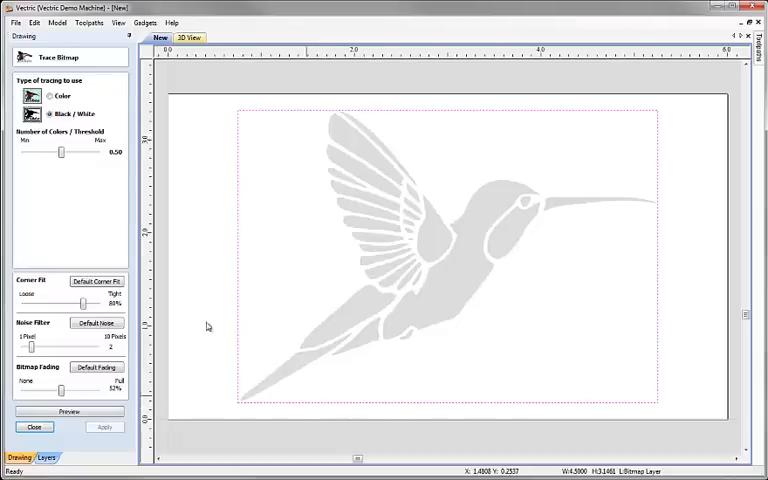
# Choose Black / White tracing and settle the threshold at 0.80.
pyautogui.click(49, 95)
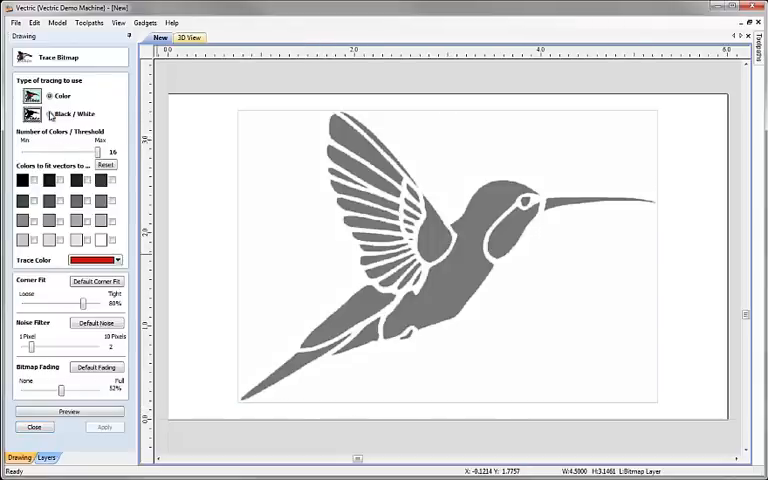
pyautogui.click(47, 113)
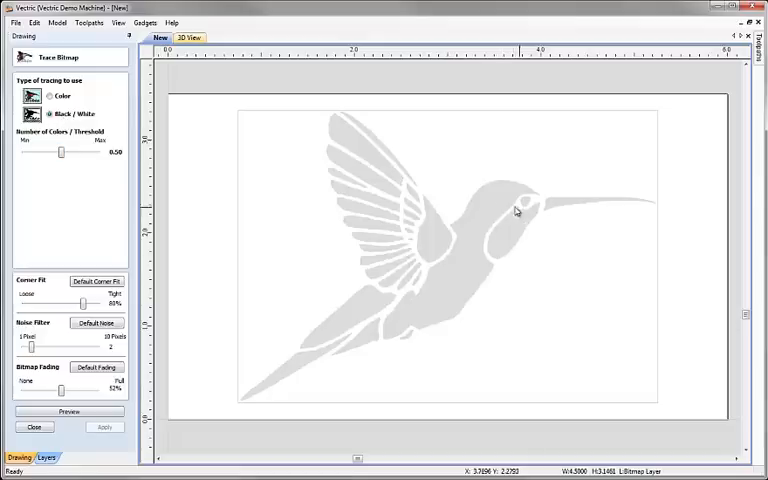
pyautogui.moveTo(63, 152); pyautogui.dragTo(77, 152)
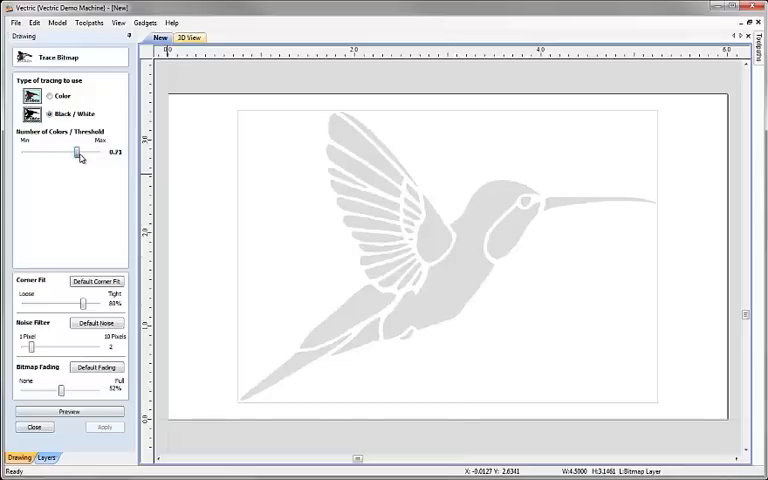
pyautogui.moveTo(78, 153); pyautogui.dragTo(82, 153)
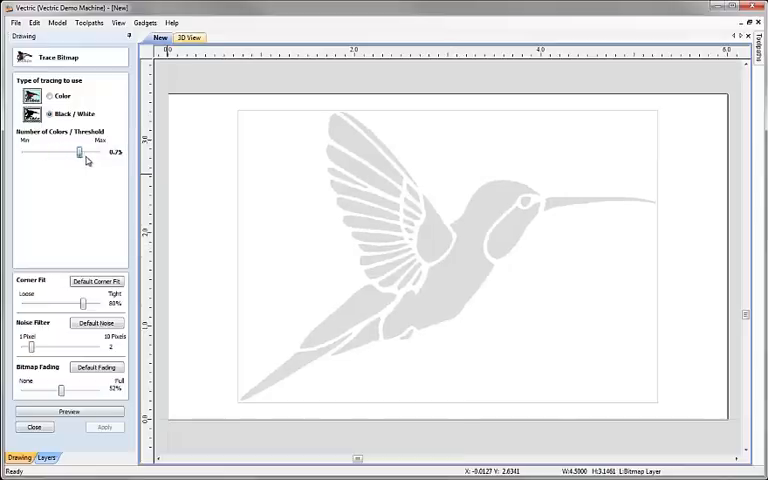
pyautogui.moveTo(80, 152); pyautogui.dragTo(40, 152)
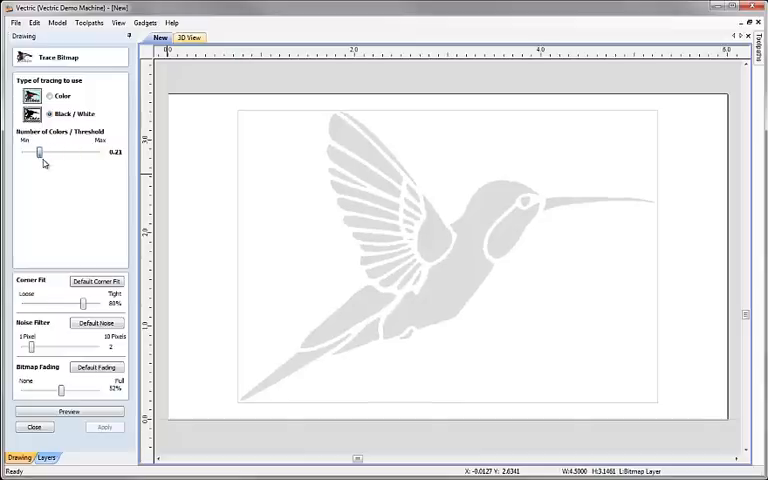
pyautogui.moveTo(40, 152); pyautogui.dragTo(93, 152)
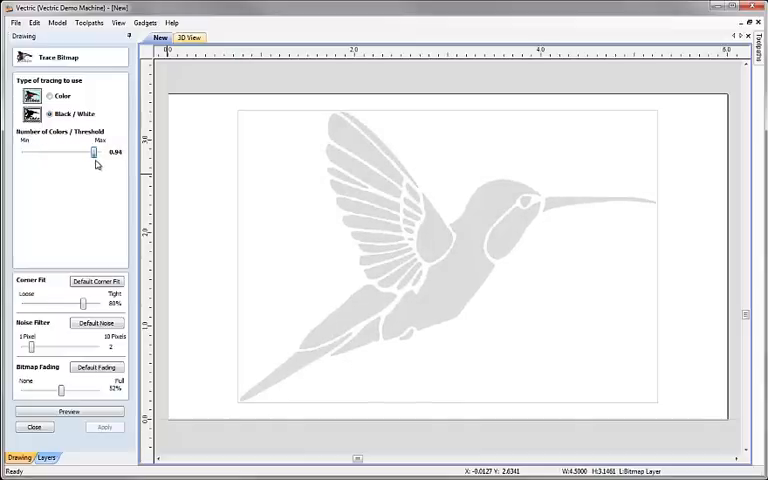
pyautogui.moveTo(95, 152); pyautogui.dragTo(80, 152)
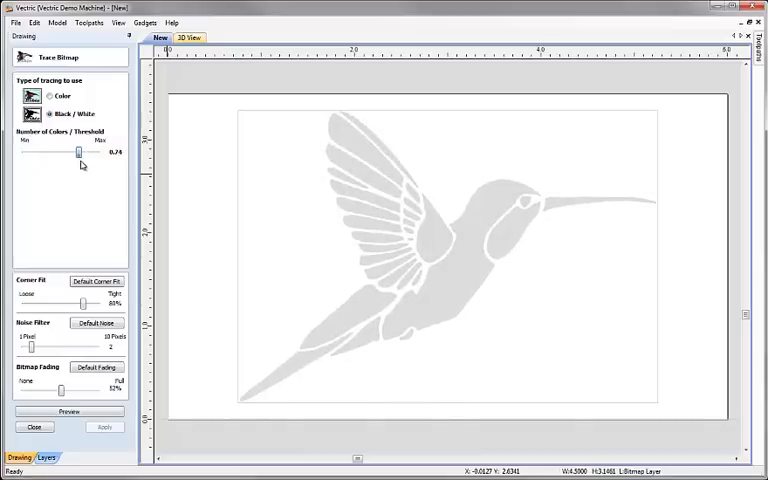
pyautogui.moveTo(78, 152); pyautogui.dragTo(82, 152)
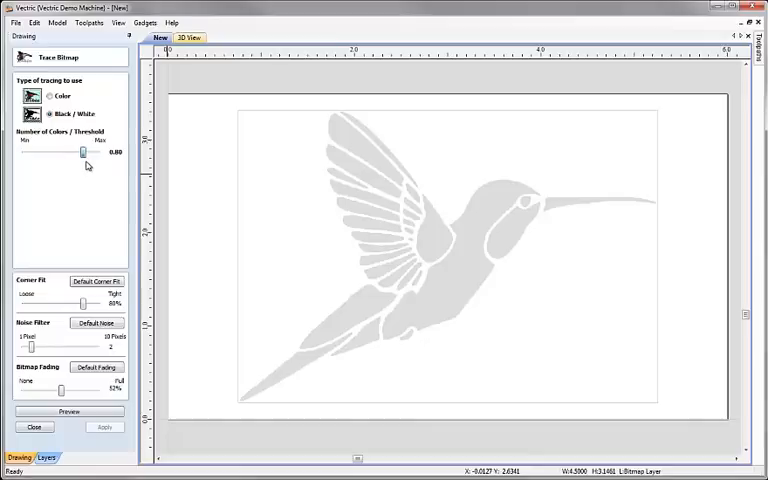
pyautogui.moveTo(585, 188)
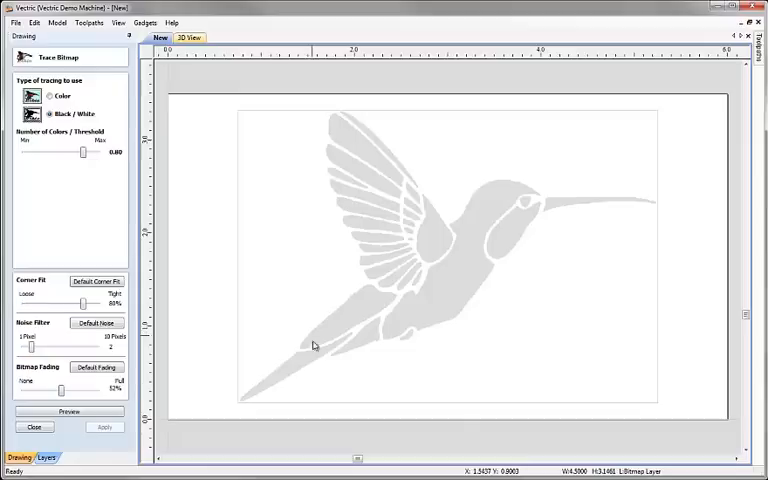
pyautogui.moveTo(330, 346)
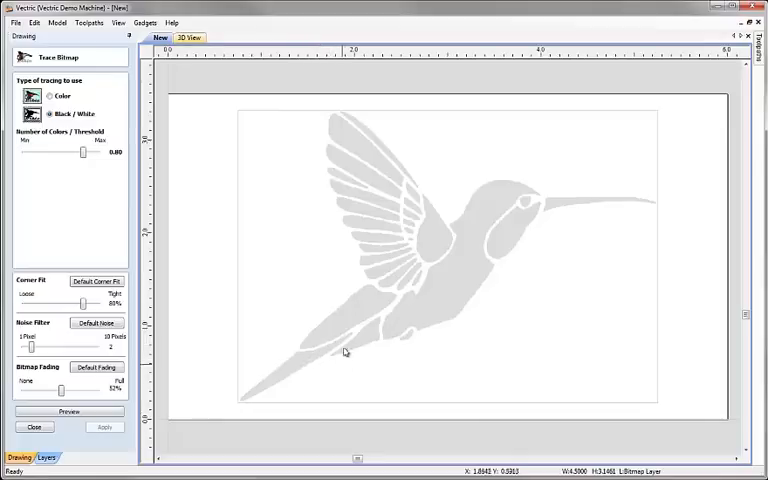
pyautogui.moveTo(376, 347)
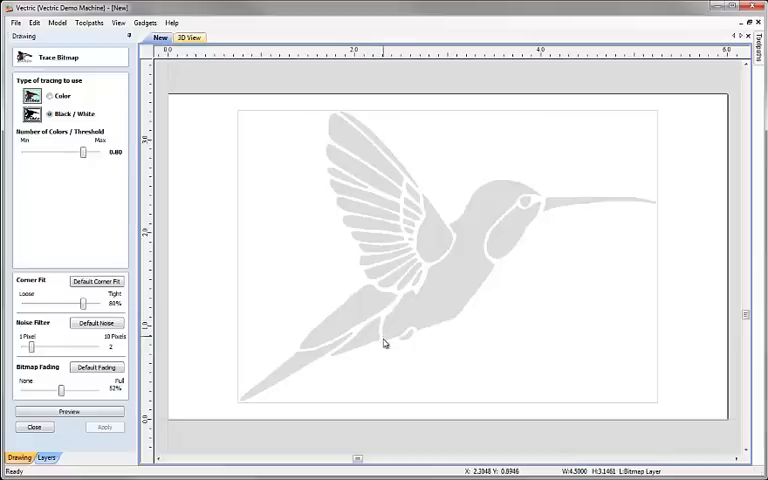
pyautogui.moveTo(445, 358)
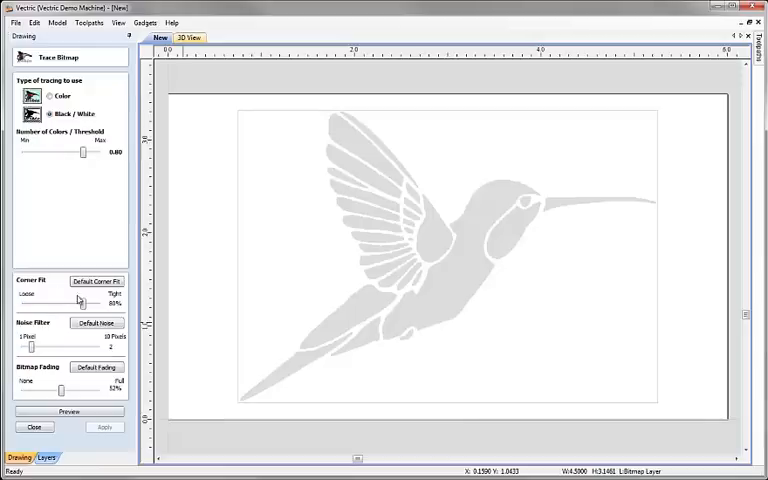
pyautogui.moveTo(340, 311)
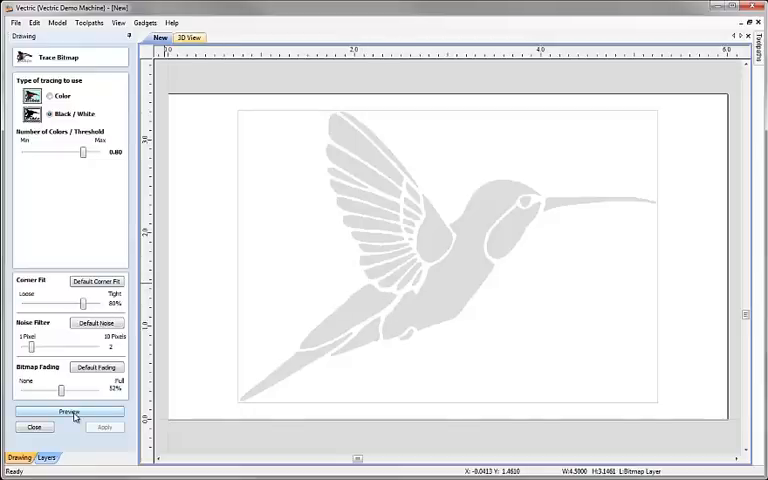
# Preview the trace, set corner fit to 0%, apply and close.
pyautogui.click(68, 411)
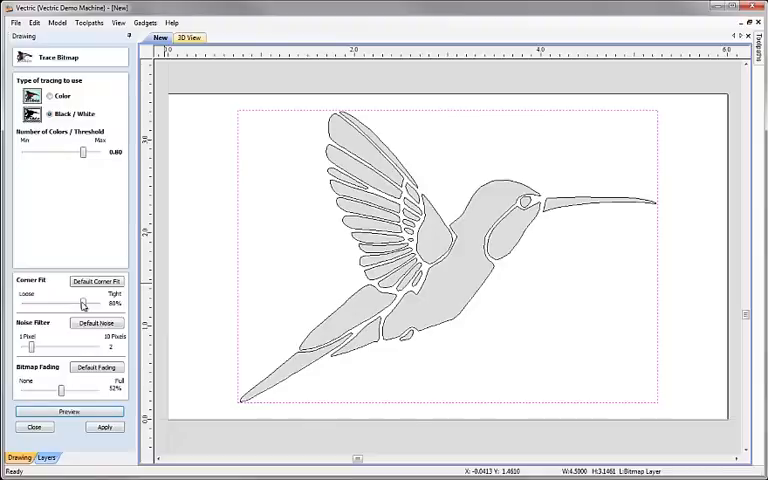
pyautogui.moveTo(82, 303); pyautogui.dragTo(22, 303)
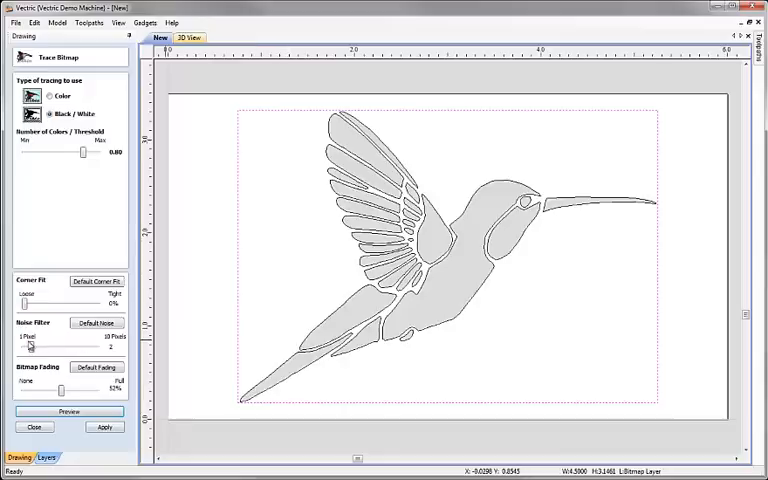
pyautogui.moveTo(556, 245)
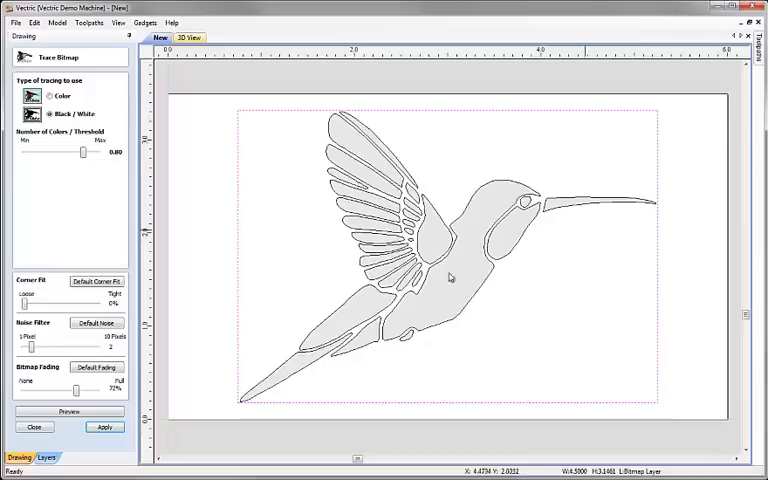
pyautogui.click(104, 427)
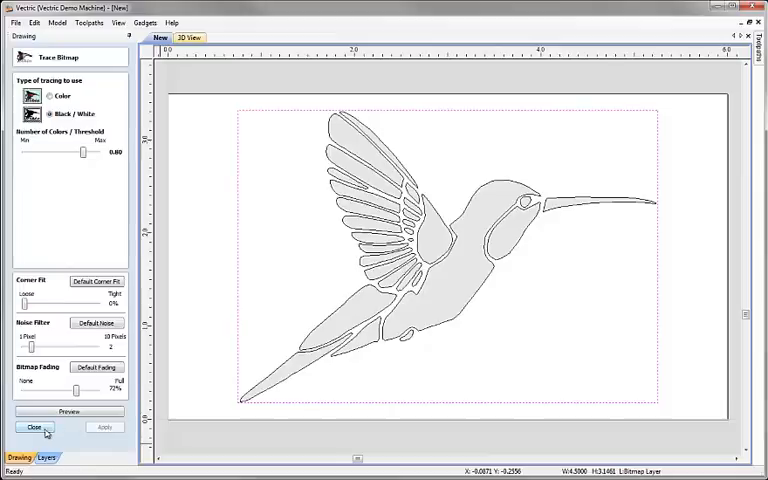
pyautogui.click(33, 428)
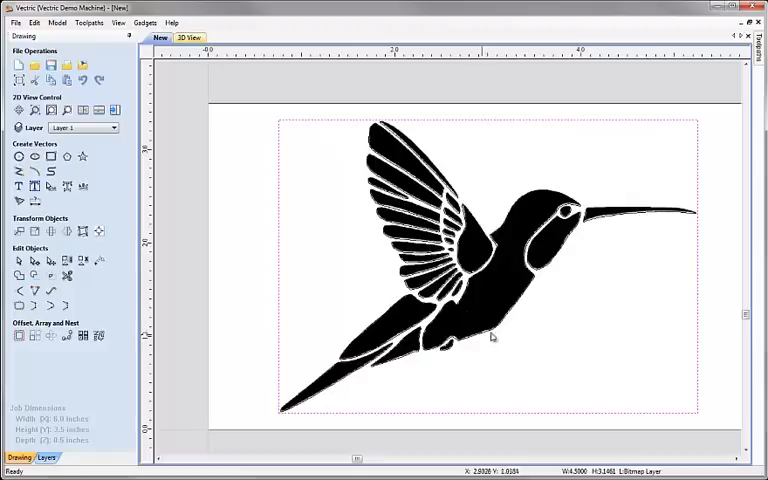
pyautogui.moveTo(310, 402)
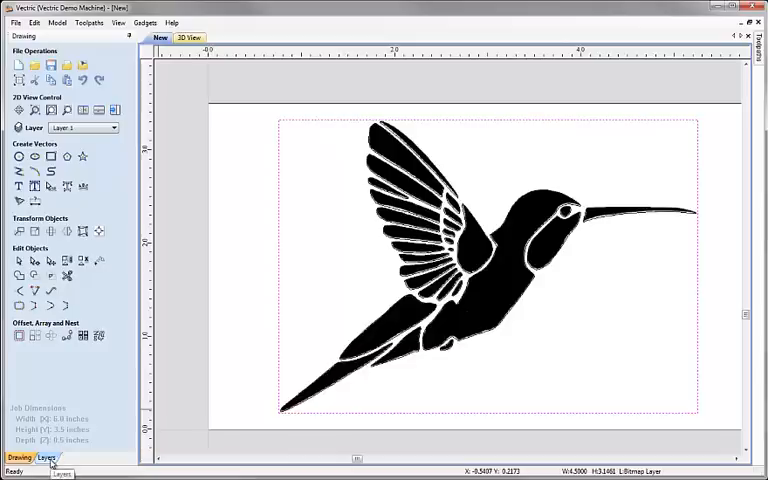
# Hide the Bitmap Layer and rename Layer 1 to 'Pocket'.
pyautogui.click(45, 457)
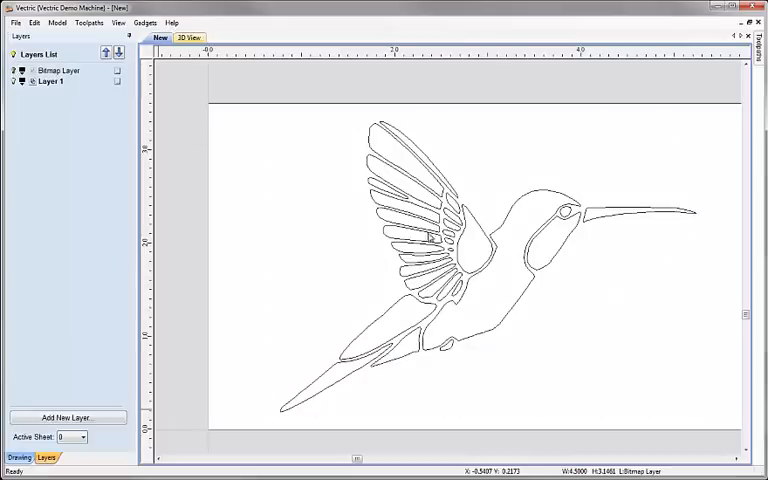
pyautogui.moveTo(573, 336)
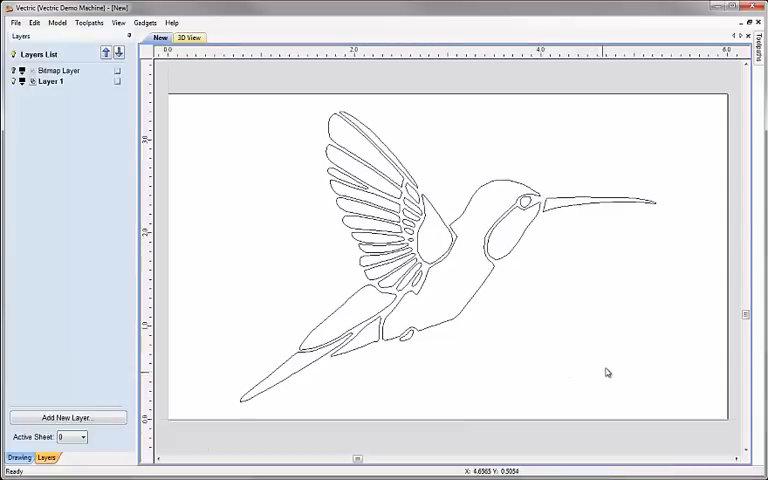
pyautogui.doubleClick(50, 81)
pyautogui.write('Pocket')
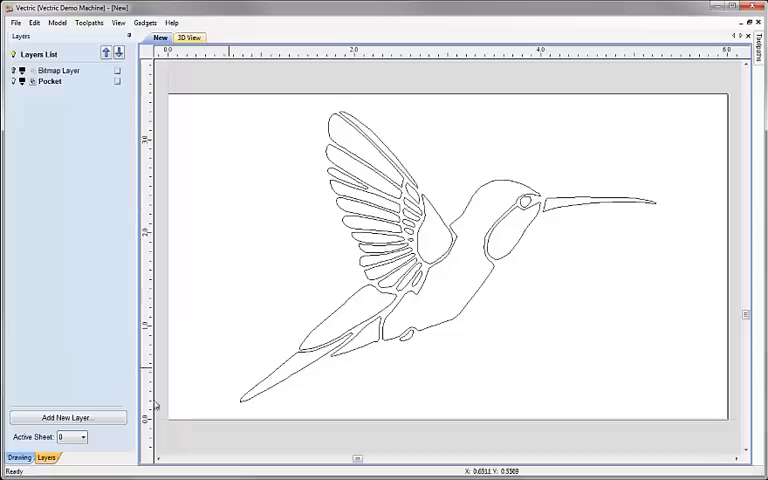
pyautogui.click(19, 457)
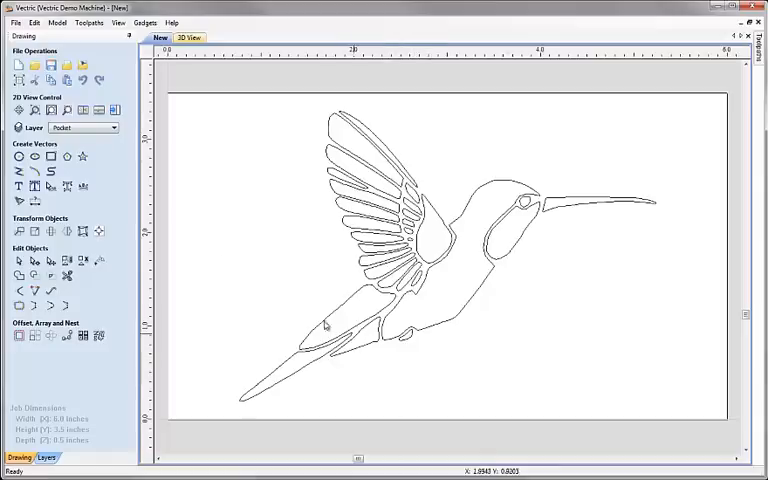
pyautogui.moveTo(113, 110)
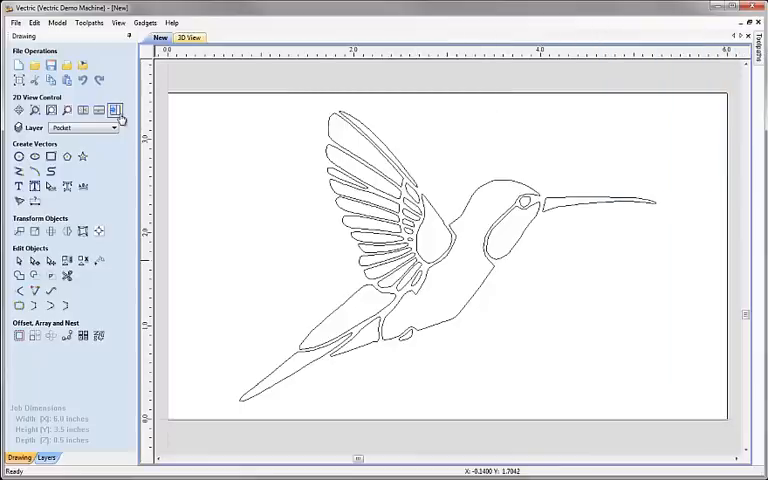
pyautogui.moveTo(114, 110)
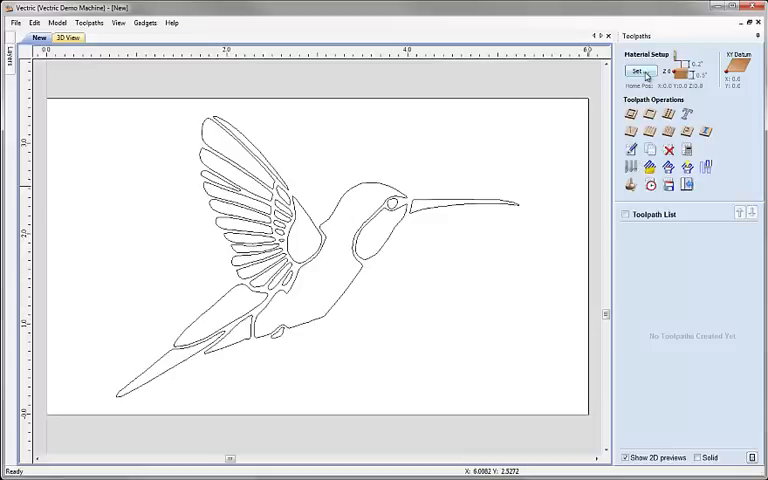
# Set material thickness 0.5 inch with 0.2 inch clearance and plunge gaps.
pyautogui.click(640, 72)
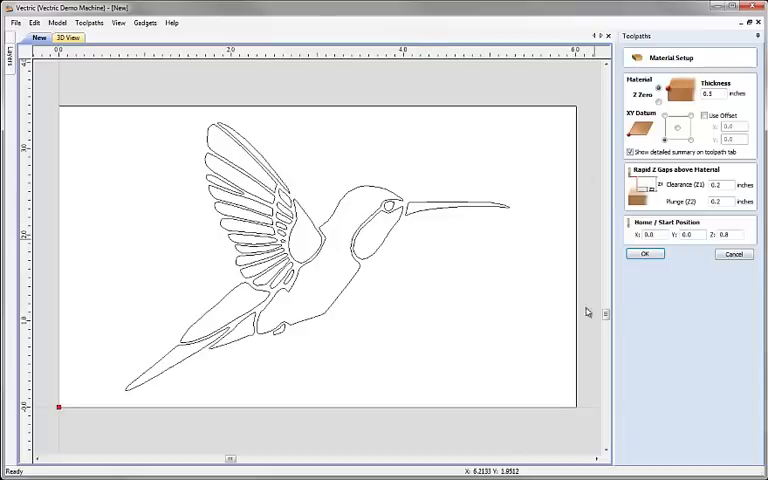
pyautogui.moveTo(472, 372)
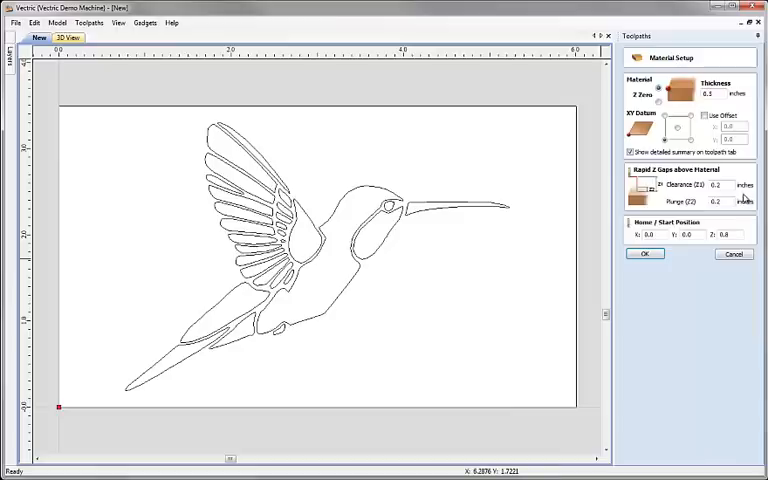
pyautogui.moveTo(745, 197)
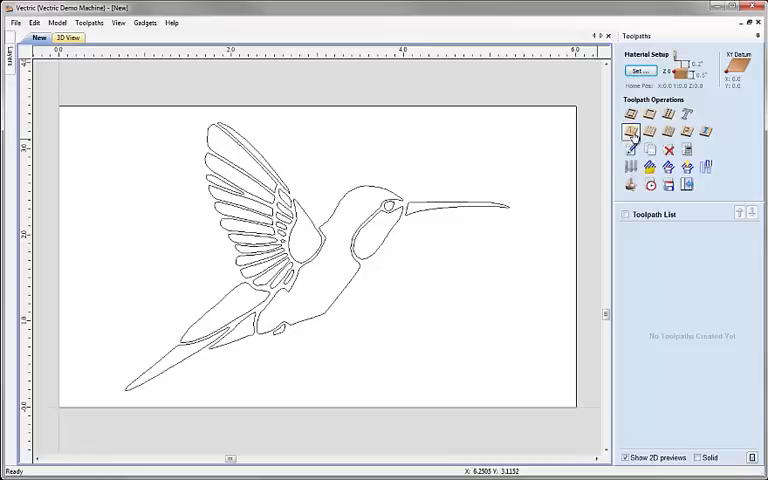
pyautogui.moveTo(631, 131)
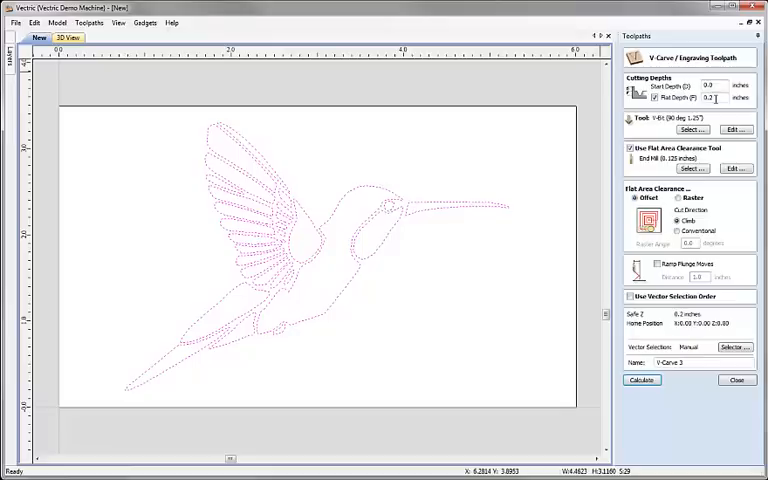
pyautogui.moveTo(322, 303)
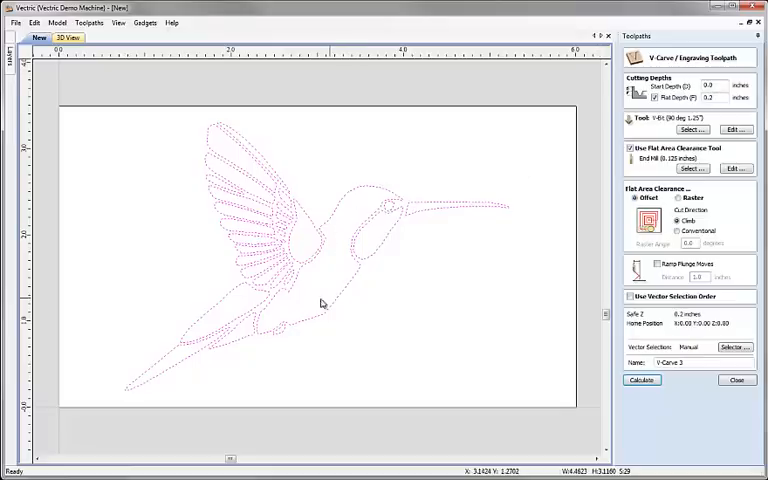
pyautogui.moveTo(507, 209)
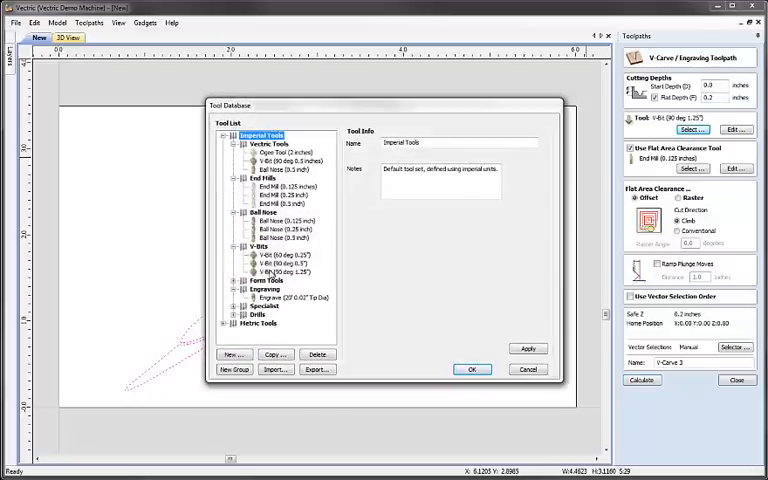
# Select the 90° 1.25" V-bit and enable flat area clearance.
pyautogui.click(283, 271)
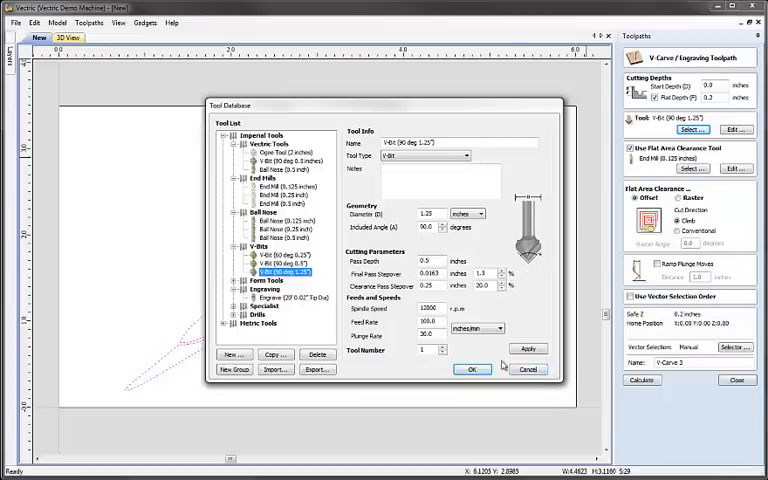
pyautogui.click(470, 369)
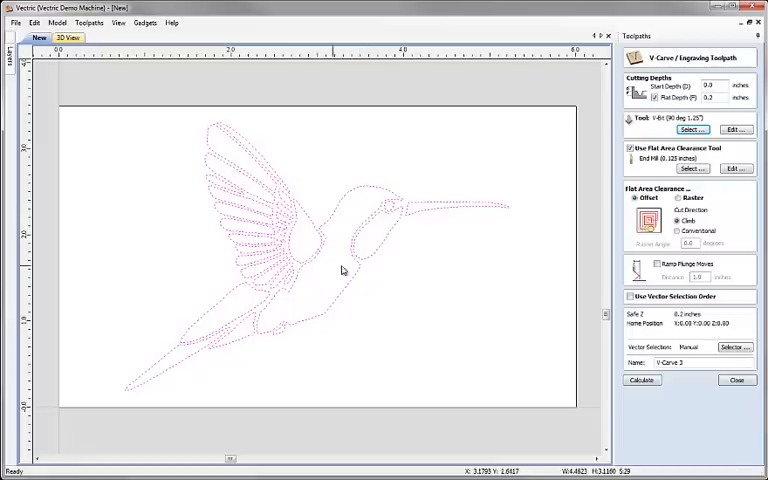
pyautogui.moveTo(302, 320)
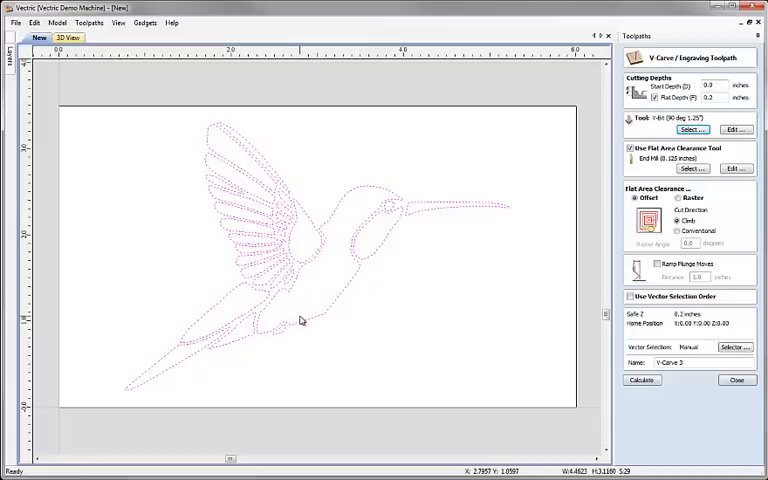
pyautogui.moveTo(370, 208)
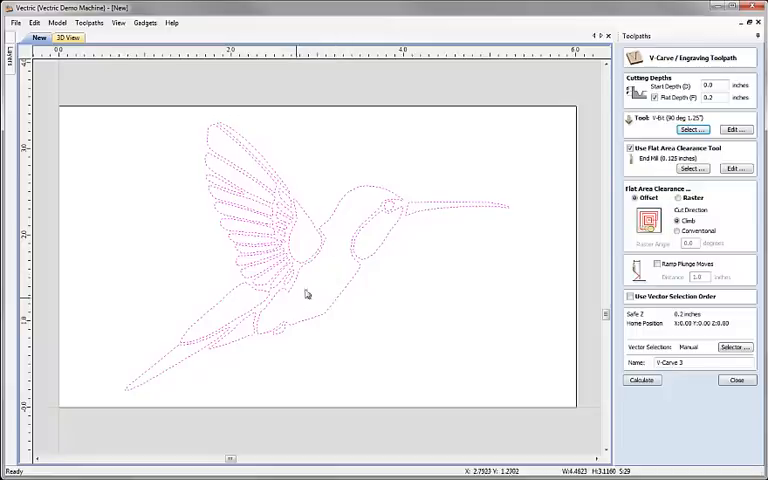
pyautogui.moveTo(563, 209)
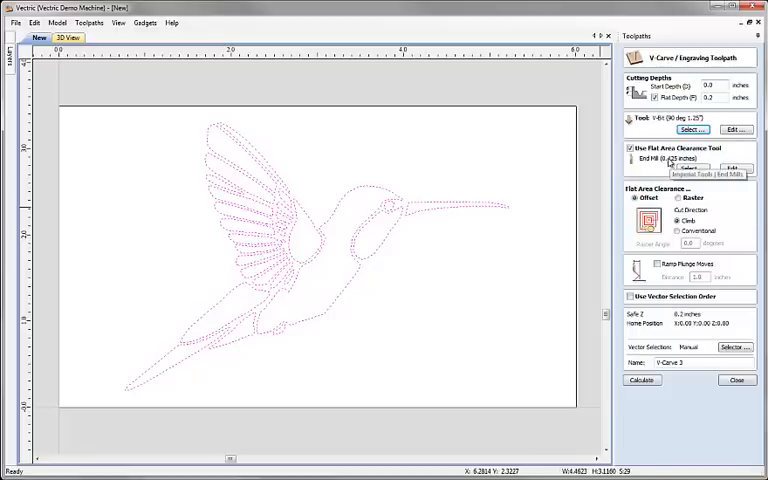
pyautogui.click(630, 148)
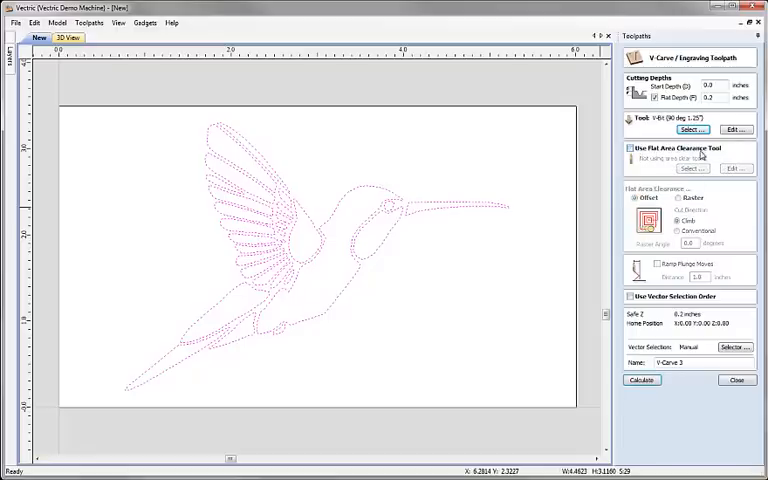
pyautogui.click(630, 148)
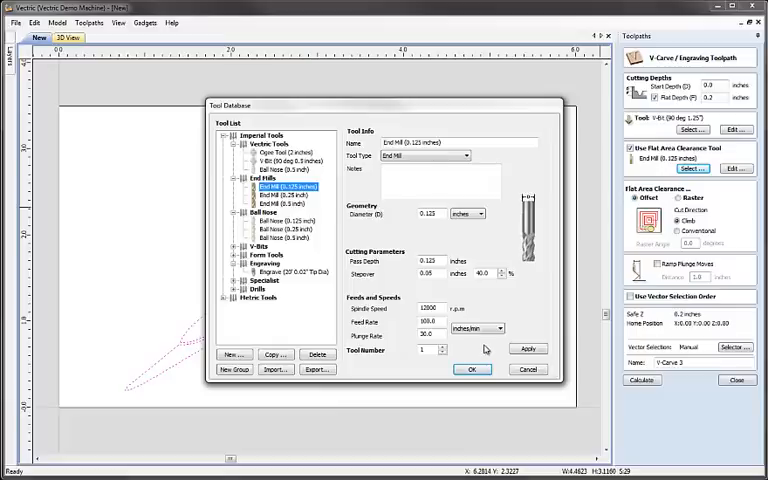
pyautogui.moveTo(529, 369)
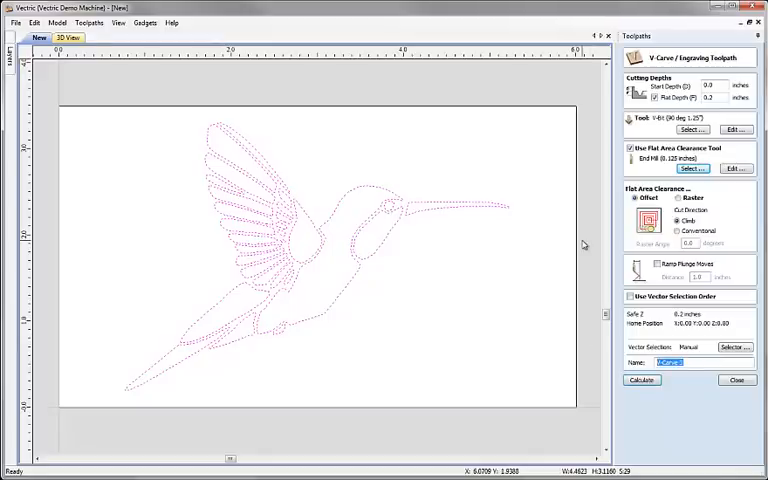
pyautogui.write('Pocket')
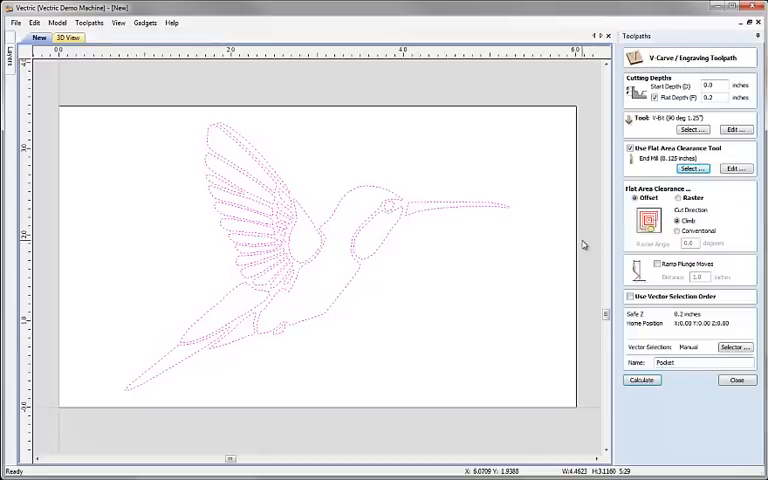
pyautogui.click(641, 379)
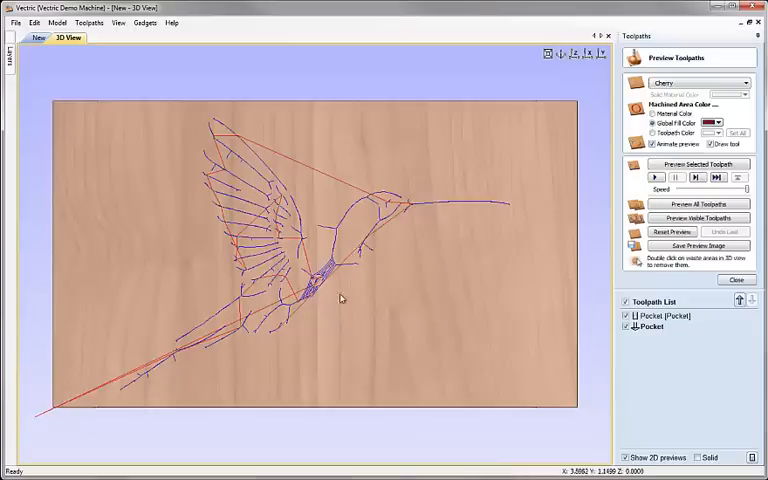
pyautogui.moveTo(341, 268)
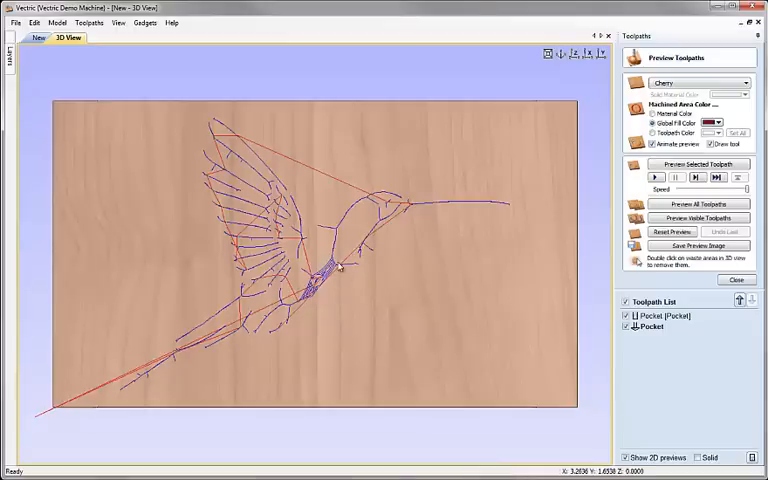
pyautogui.moveTo(670, 354)
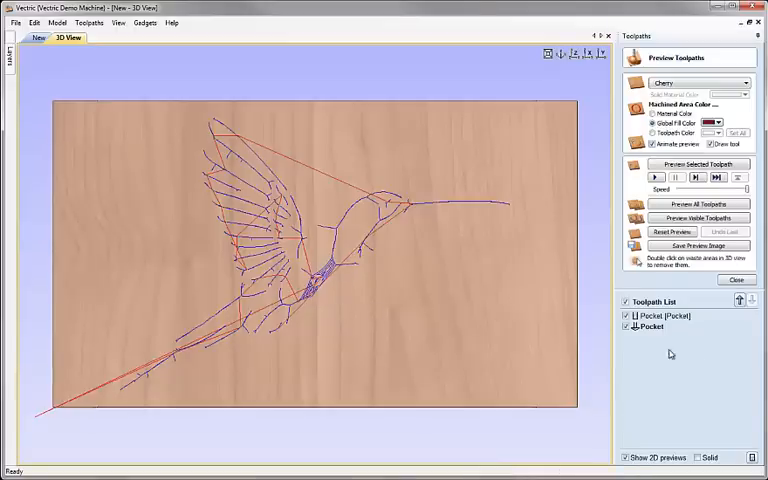
pyautogui.moveTo(650, 327)
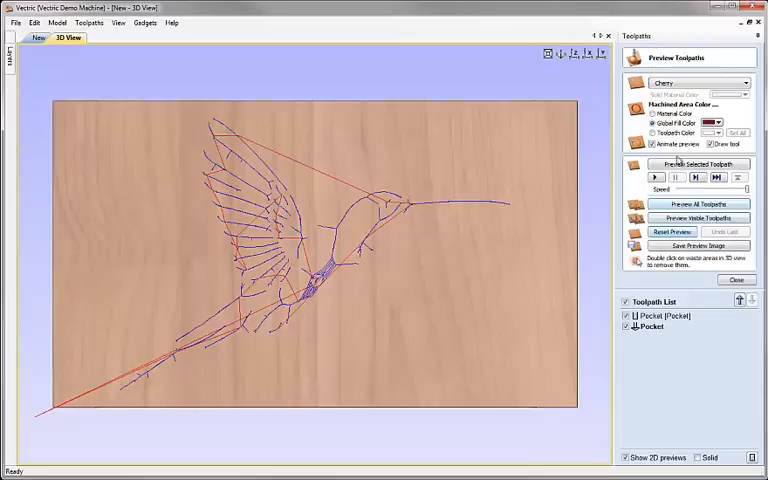
pyautogui.moveTo(673, 318)
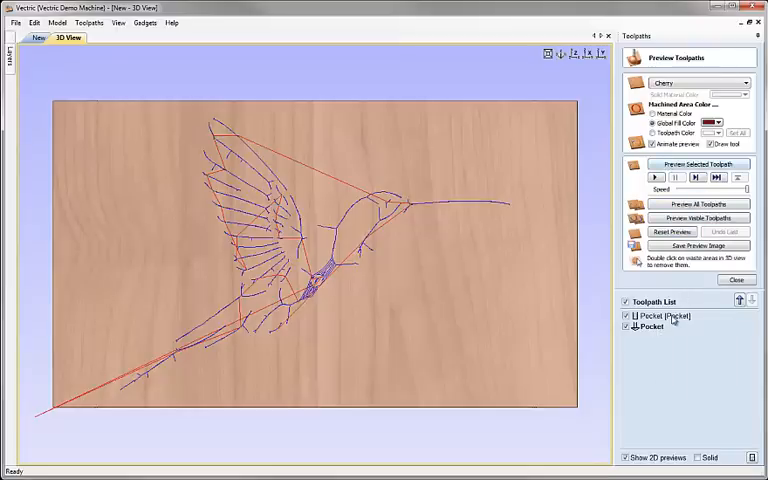
pyautogui.click(627, 315)
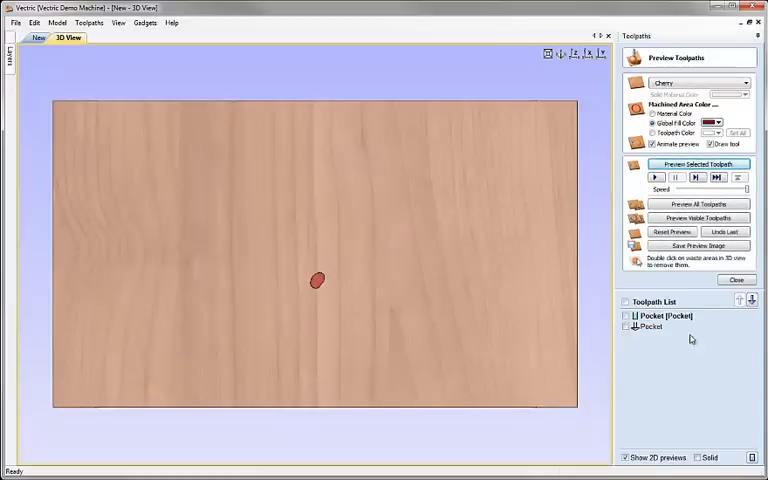
pyautogui.click(698, 163)
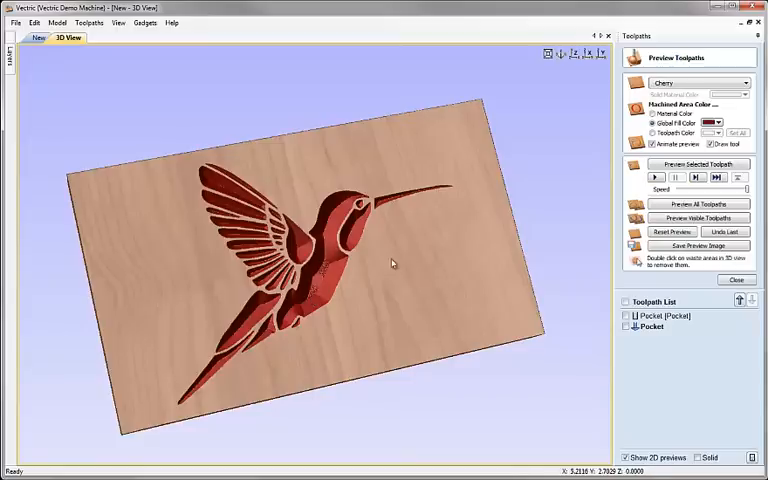
pyautogui.moveTo(523, 283)
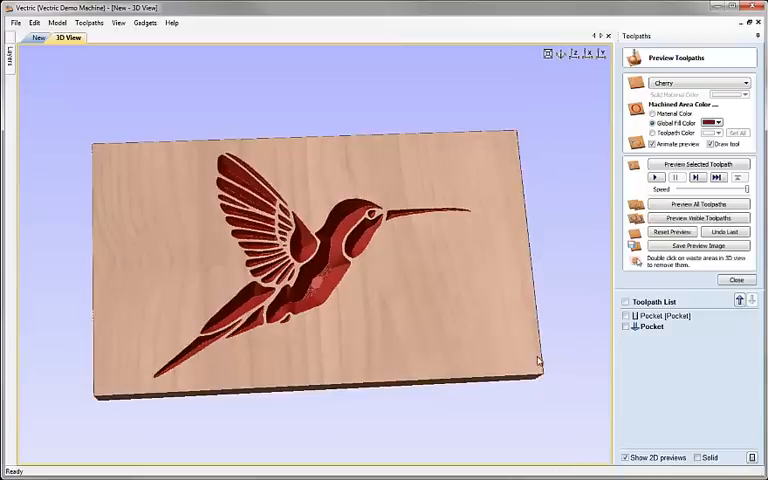
pyautogui.moveTo(530, 356)
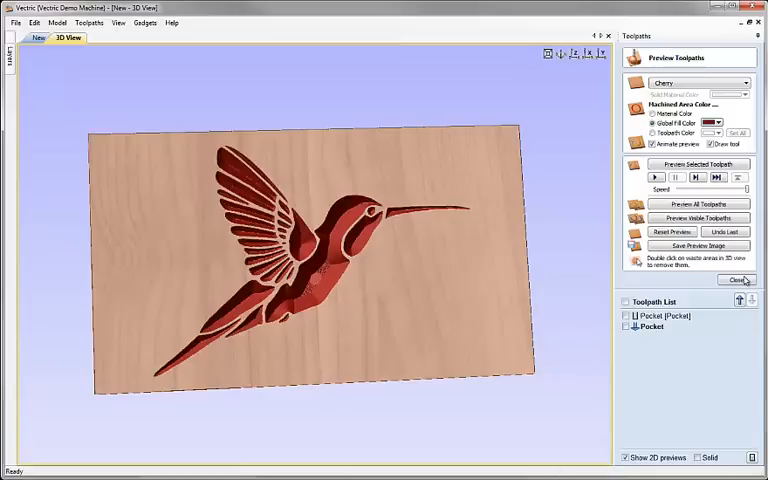
# Close Preview Toolpaths and switch back to the Drawing tab.
pyautogui.click(737, 279)
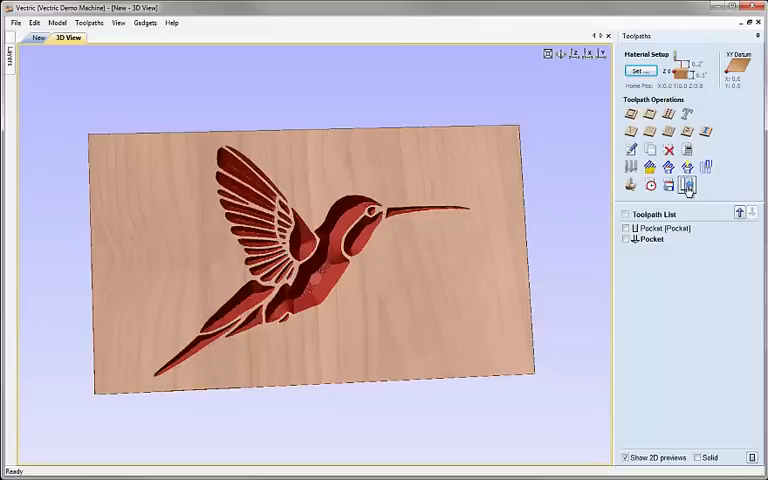
pyautogui.moveTo(687, 186)
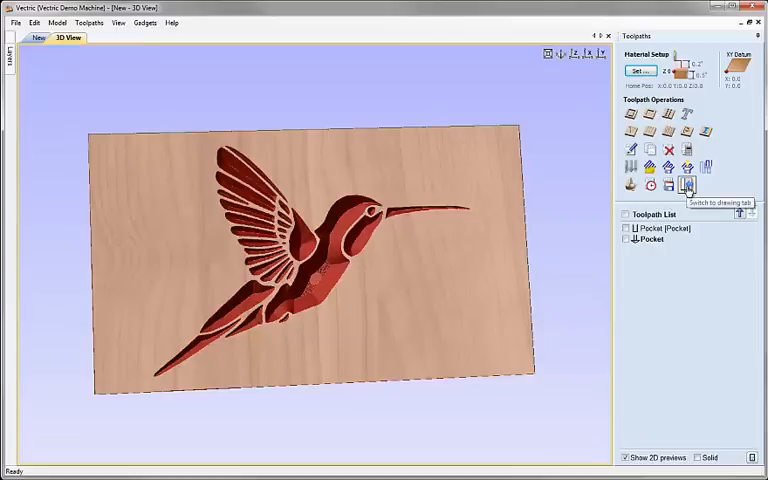
pyautogui.moveTo(688, 186)
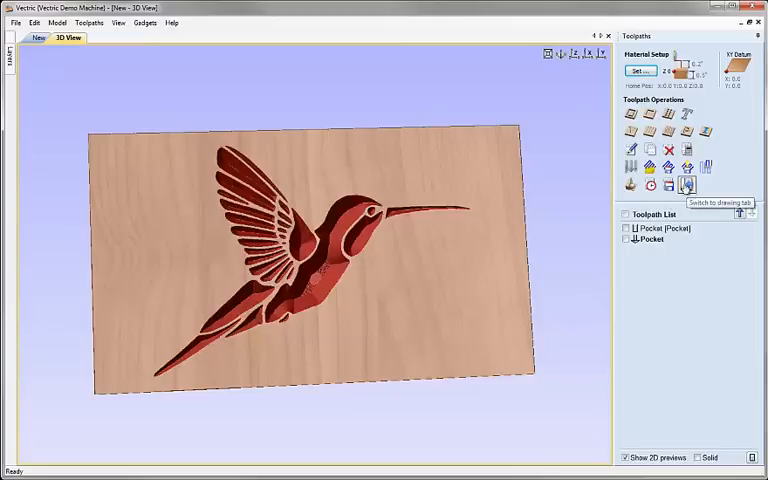
pyautogui.click(688, 185)
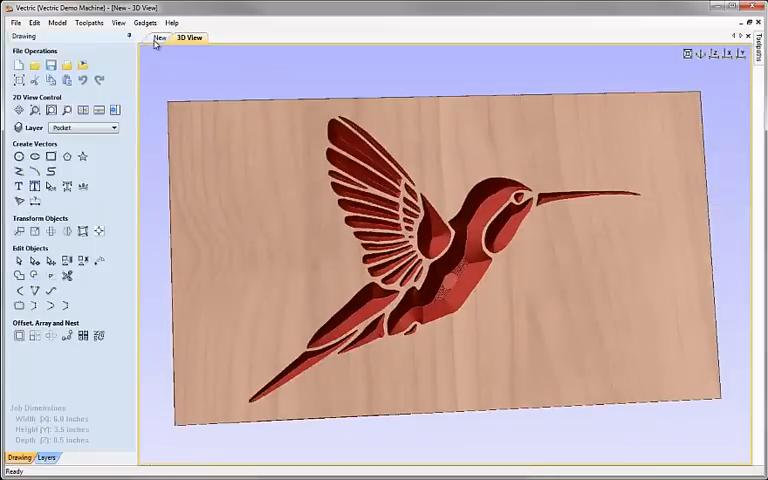
# Return to the 2D design view and add a new Inlay layer.
pyautogui.click(159, 37)
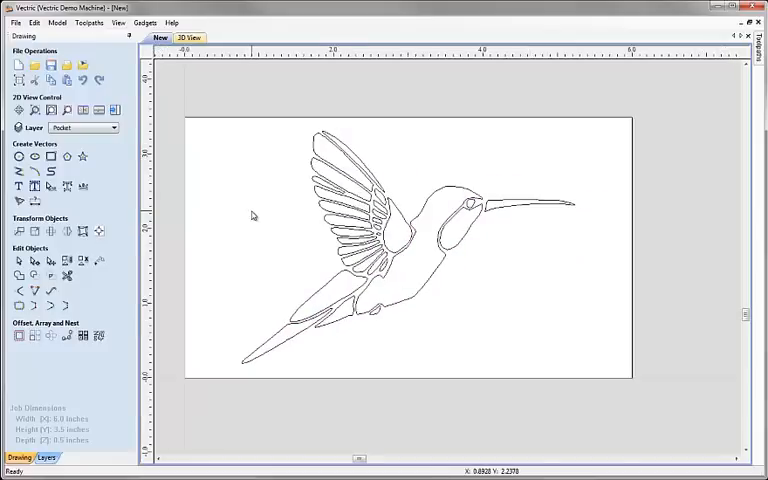
pyautogui.moveTo(226, 145)
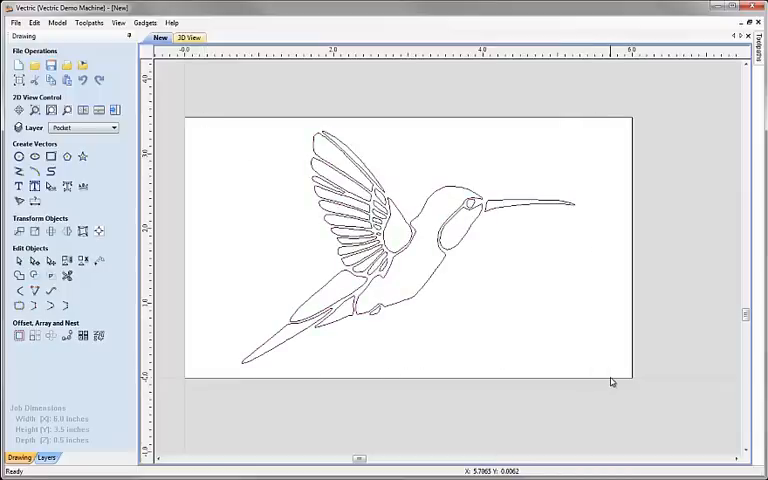
pyautogui.click(46, 457)
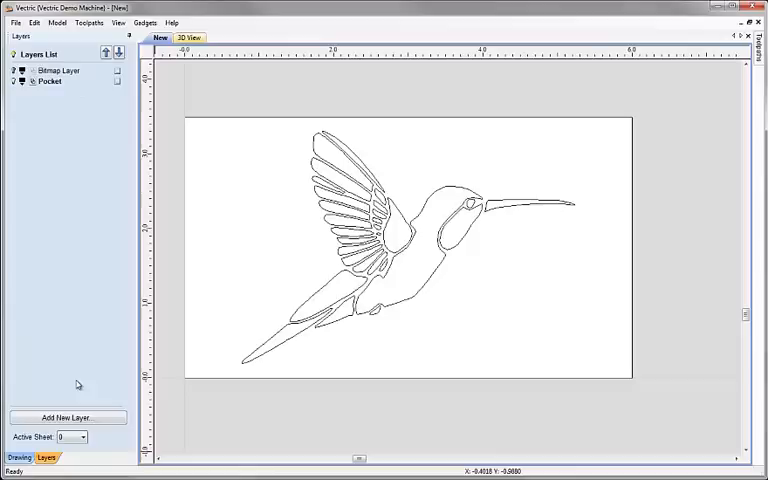
pyautogui.click(67, 417)
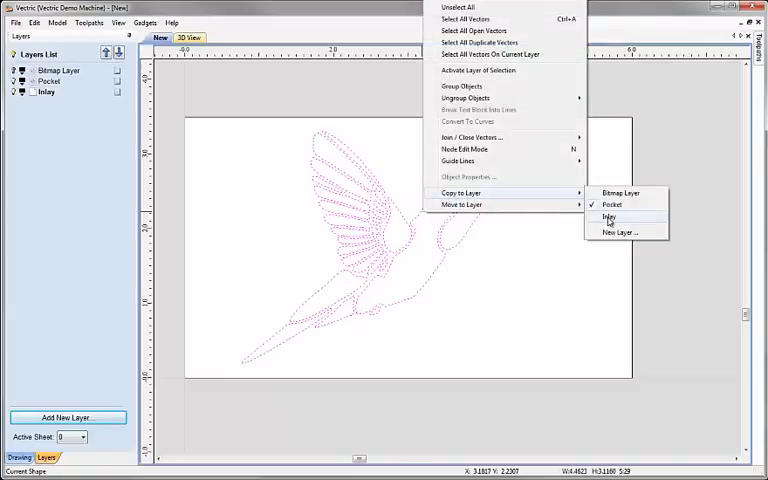
# Copy the hummingbird vectors to the Inlay layer from the context menu.
pyautogui.click(609, 218)
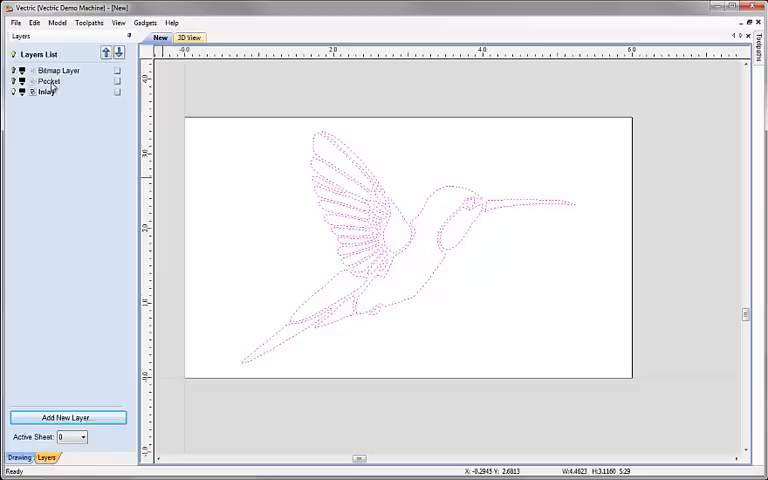
pyautogui.moveTo(237, 217)
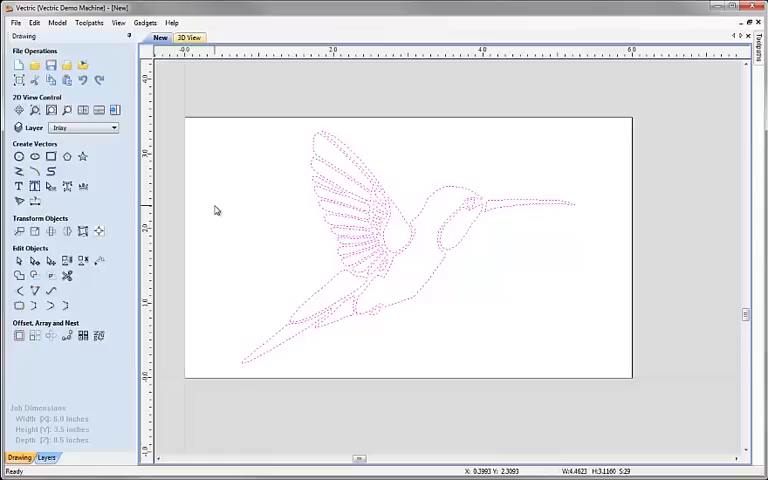
pyautogui.moveTo(178, 117)
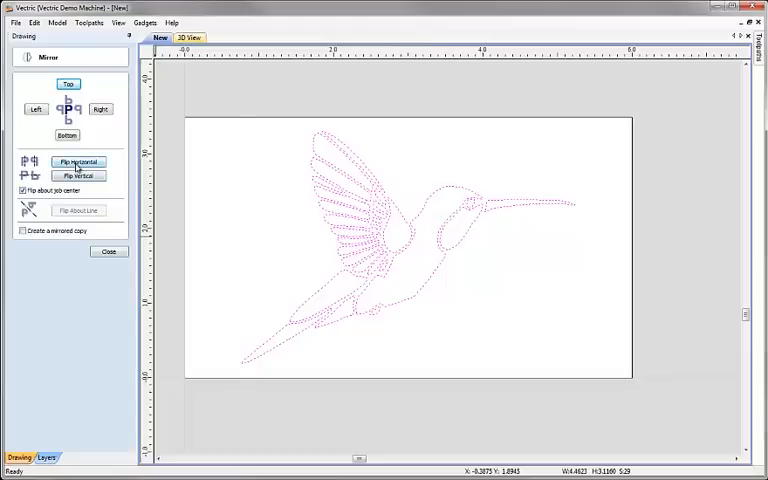
# Flip the Inlay hummingbird horizontally about the job center.
pyautogui.click(78, 161)
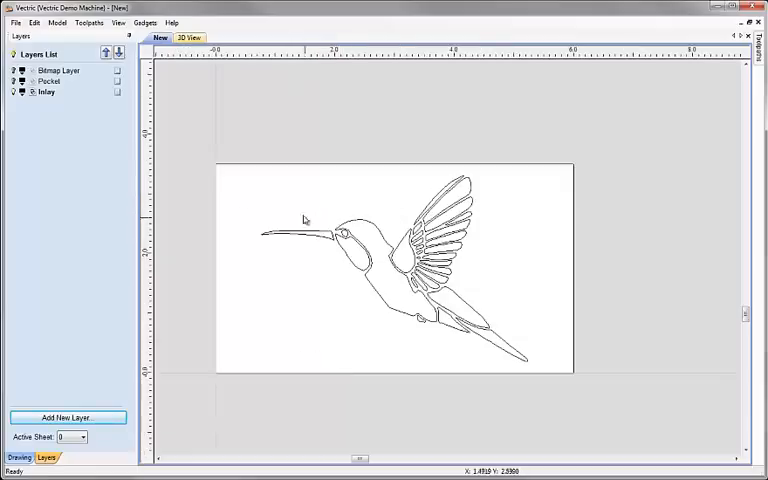
pyautogui.moveTo(372, 261)
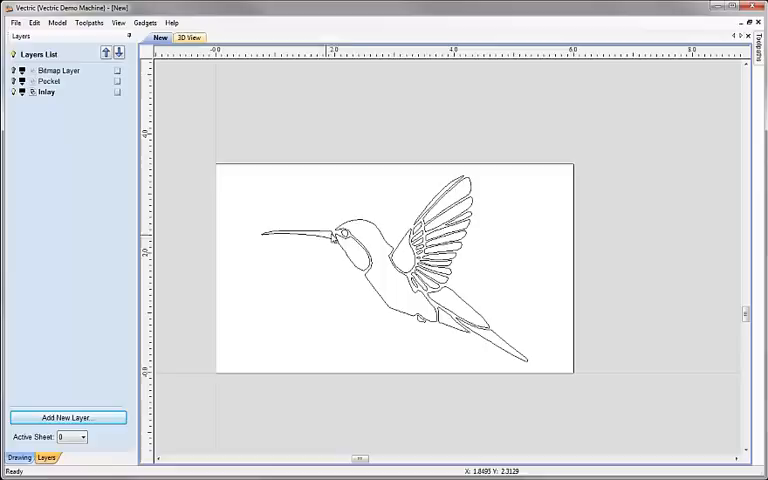
pyautogui.moveTo(398, 318)
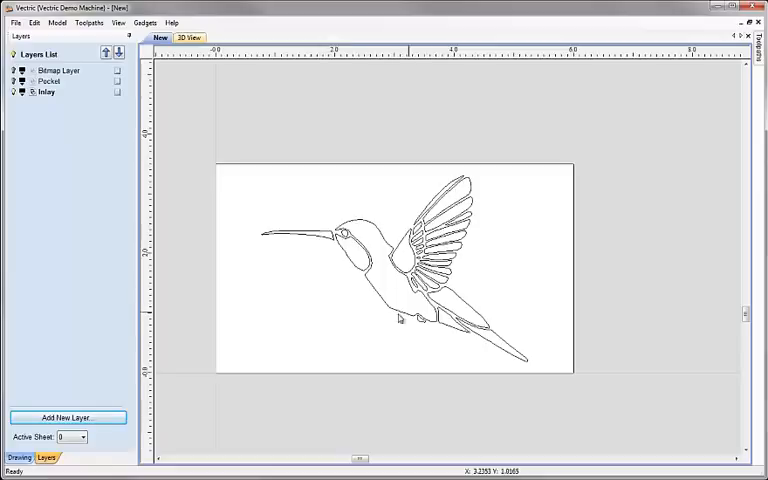
# Draw a rectangle slightly larger than the sheet around the mirrored hummingbird.
pyautogui.click(19, 457)
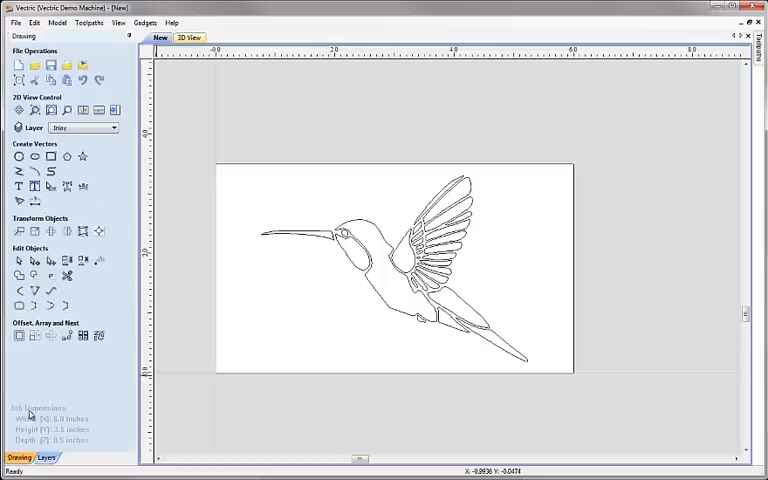
pyautogui.click(18, 156)
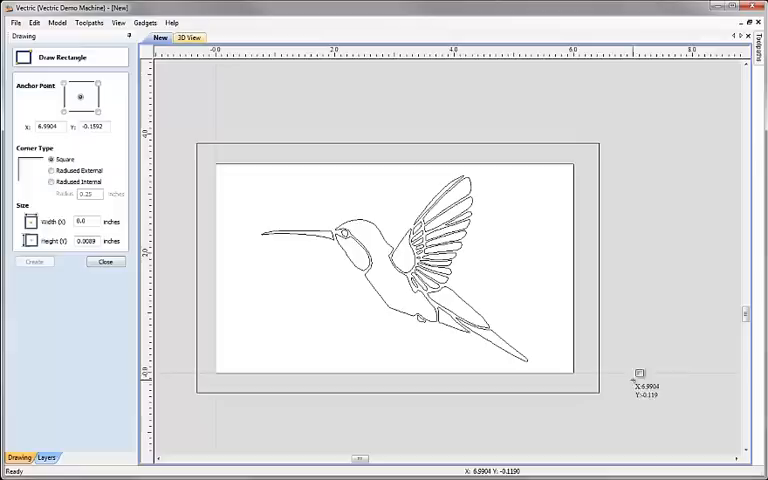
pyautogui.click(105, 261)
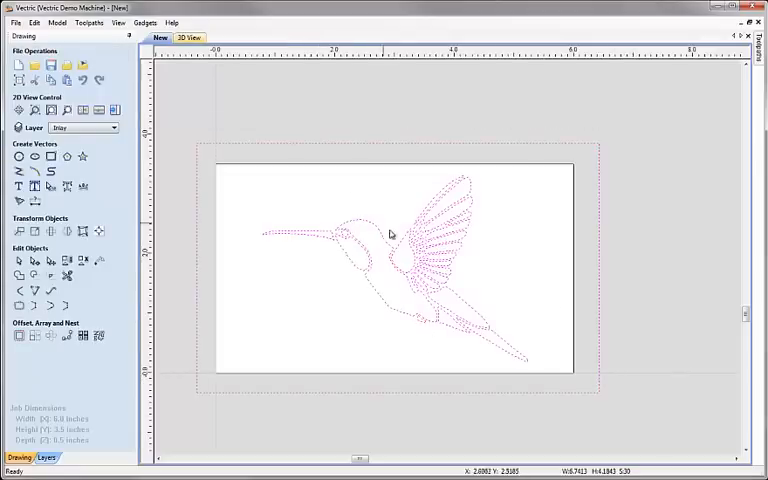
pyautogui.moveTo(473, 184)
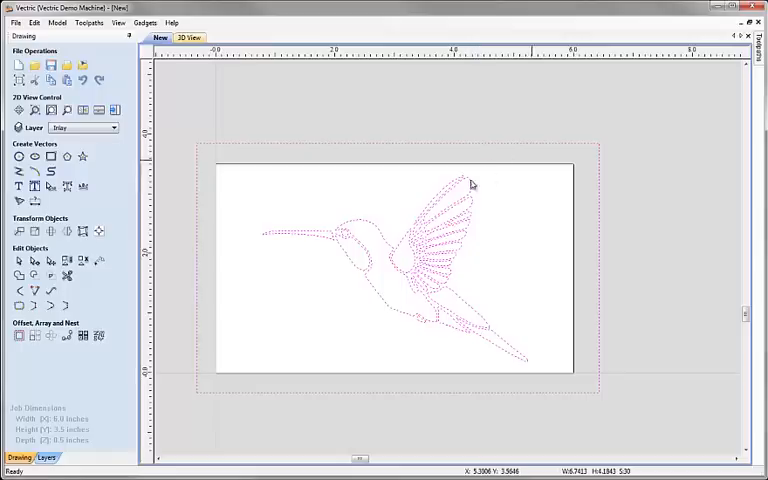
pyautogui.moveTo(583, 396)
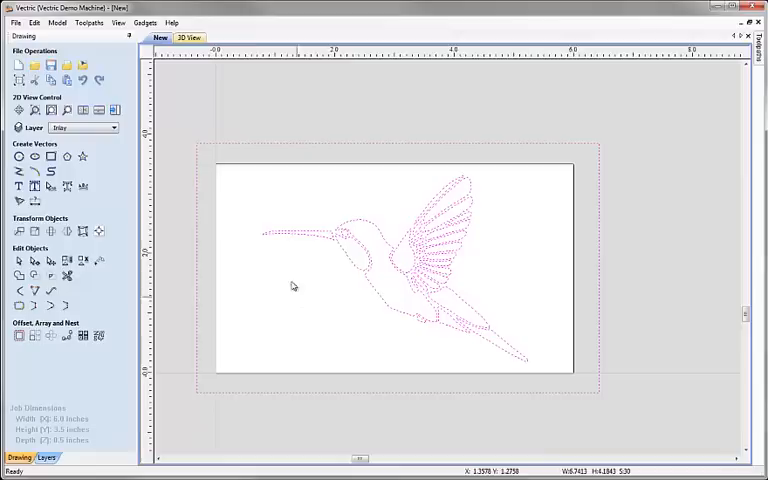
pyautogui.moveTo(498, 388)
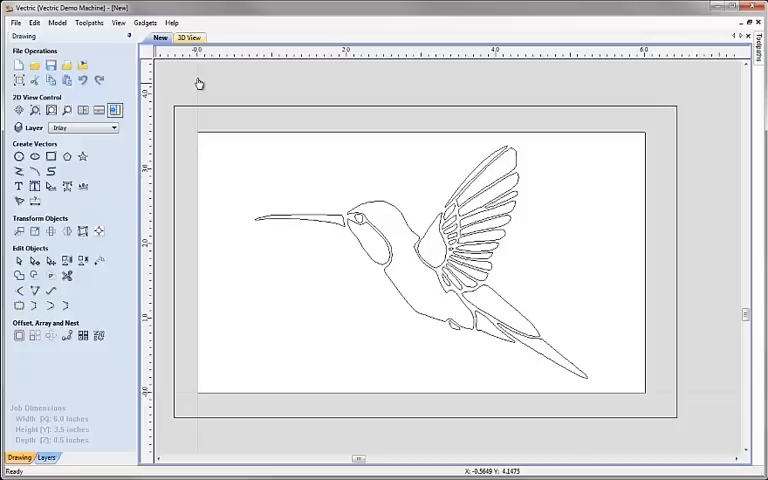
pyautogui.moveTo(113, 110)
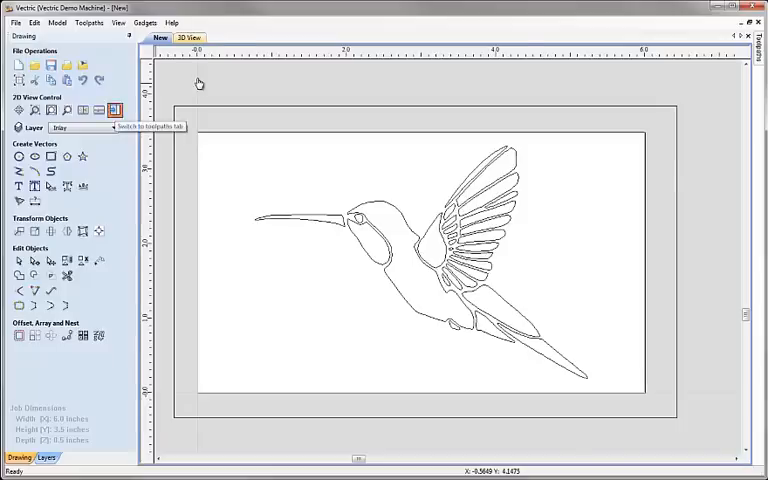
# Copy the Pocket toolpath in the Toolpaths tab to create a duplicate.
pyautogui.click(113, 110)
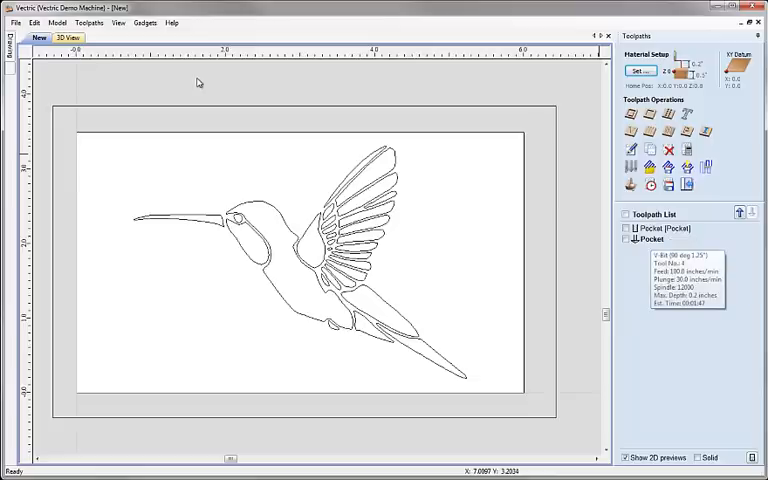
pyautogui.rightClick(650, 239)
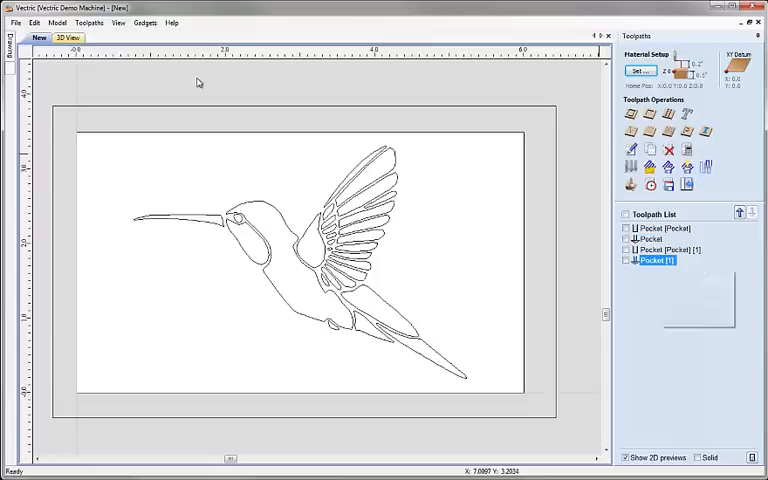
pyautogui.moveTo(655, 260)
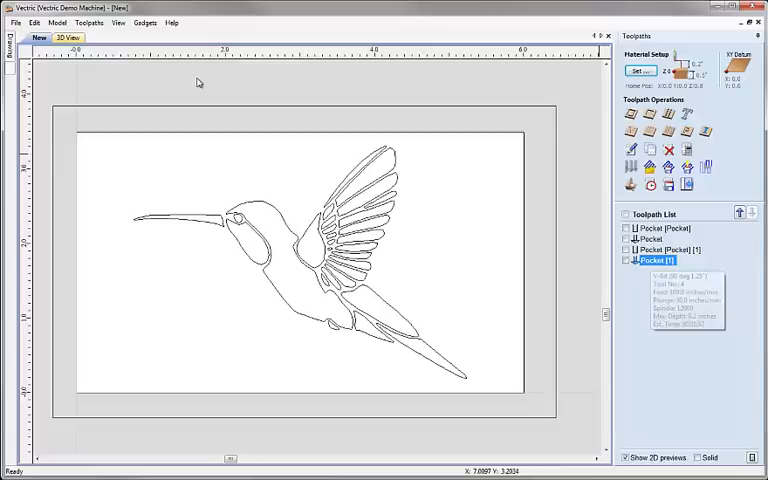
# Edit the copied Pocket [1] toolpath with a flat depth of 0.1 inch.
pyautogui.doubleClick(667, 258)
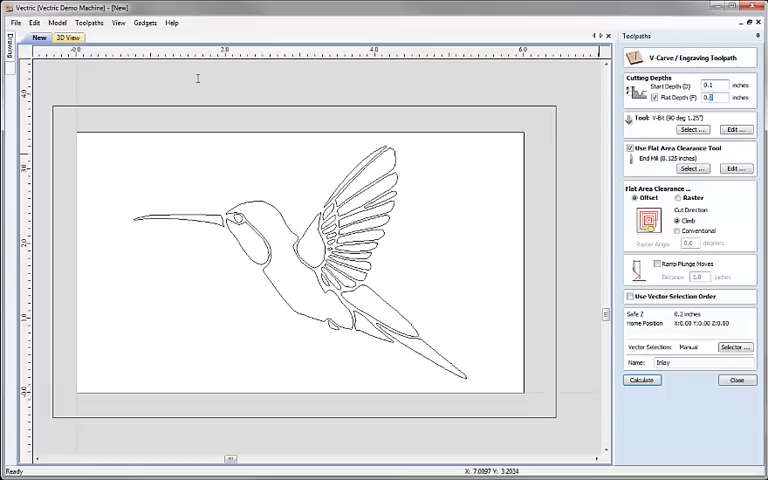
pyautogui.write('0.1')
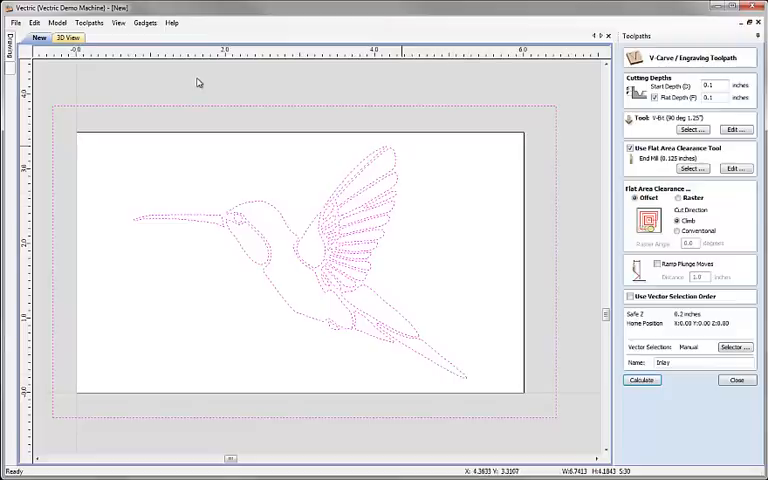
pyautogui.moveTo(197, 82)
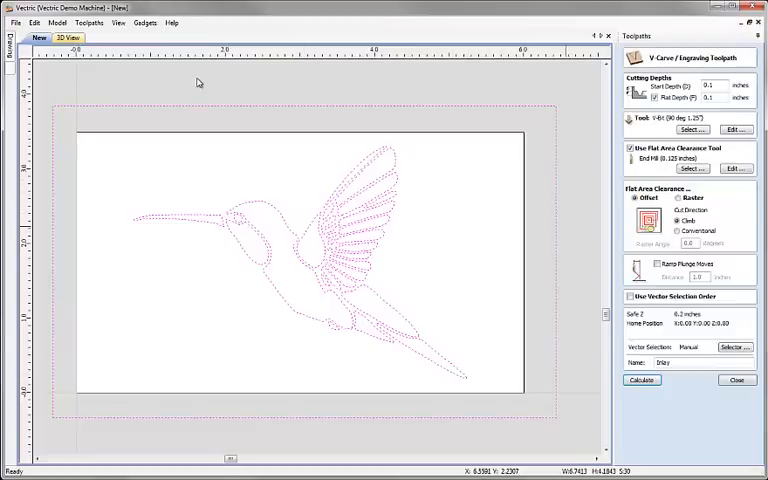